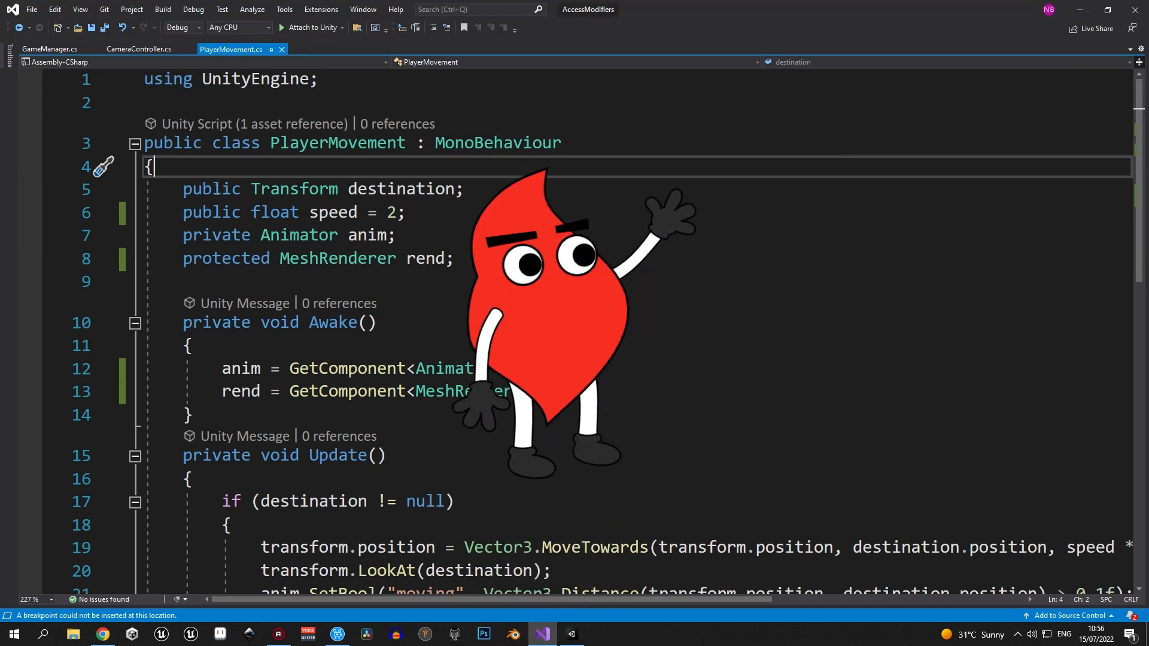
Set Player Movement's destination to the Destination transform with Speed 5, then play the scene.
double_click(211, 190)
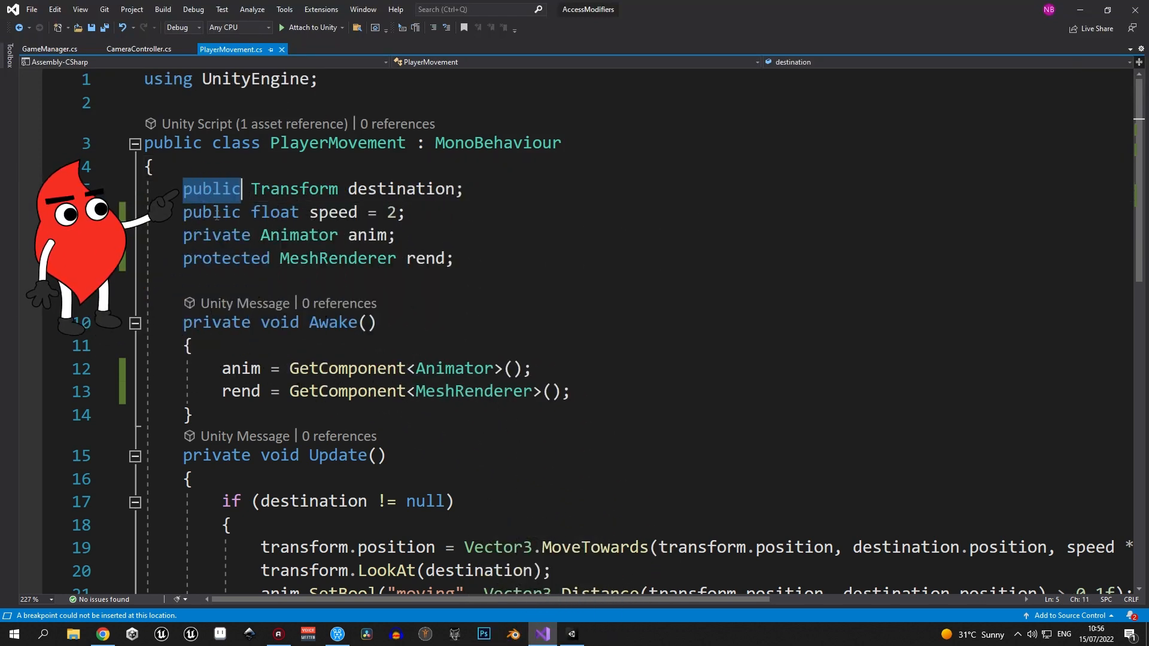
left_click(211, 212)
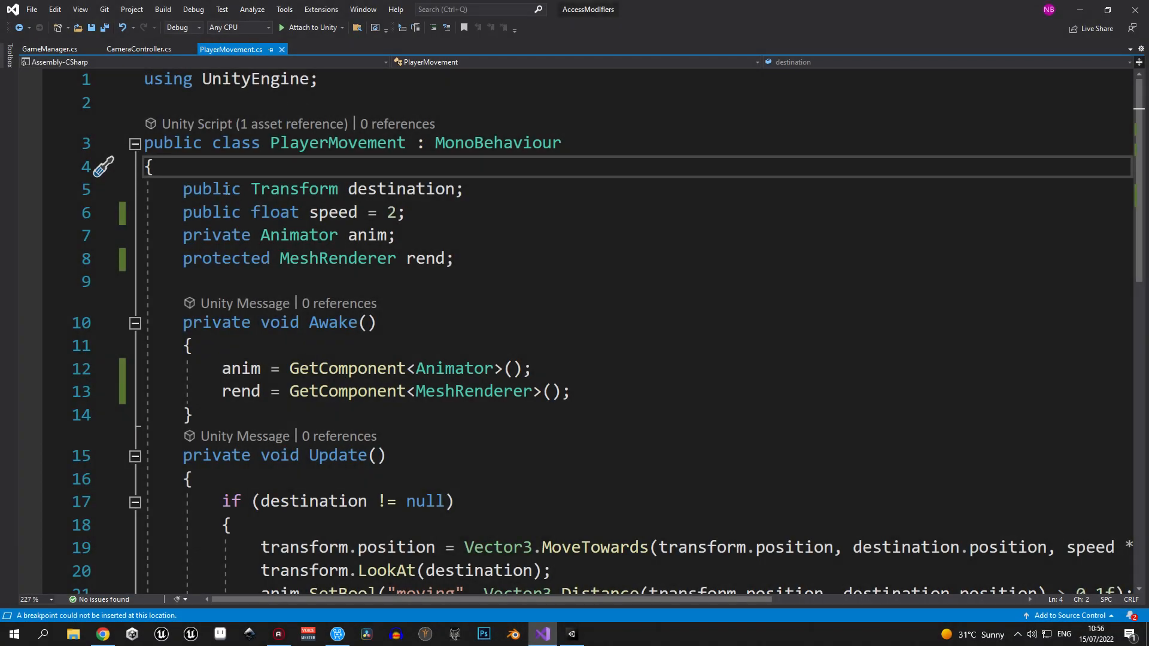
double_click(212, 189)
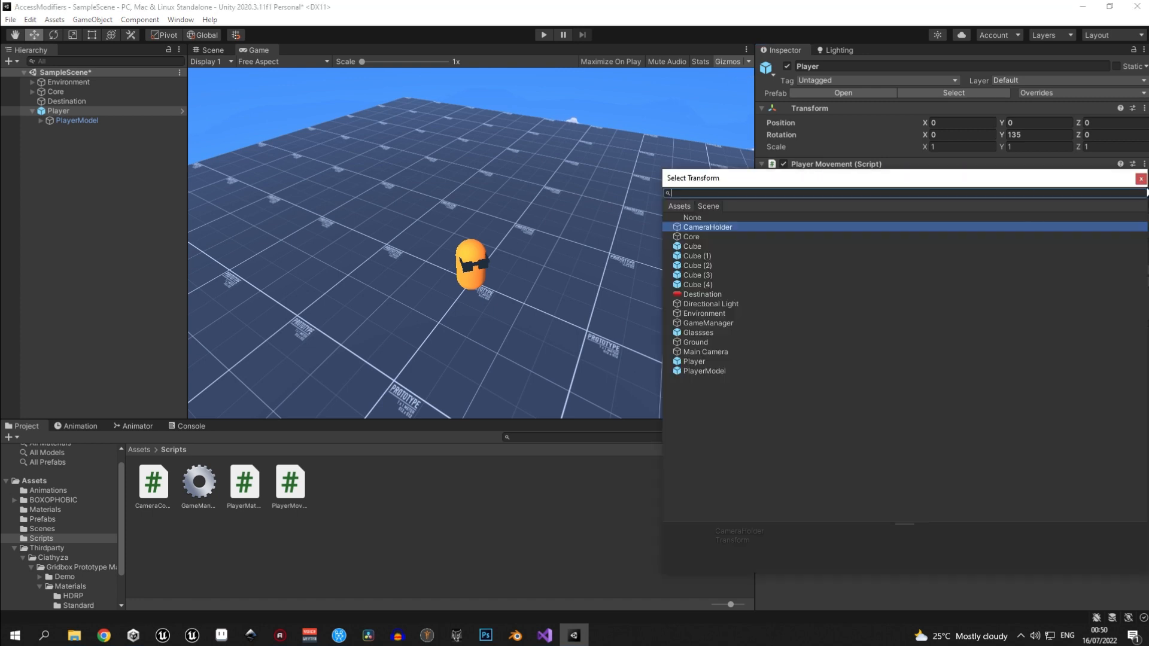
left_click(691, 216)
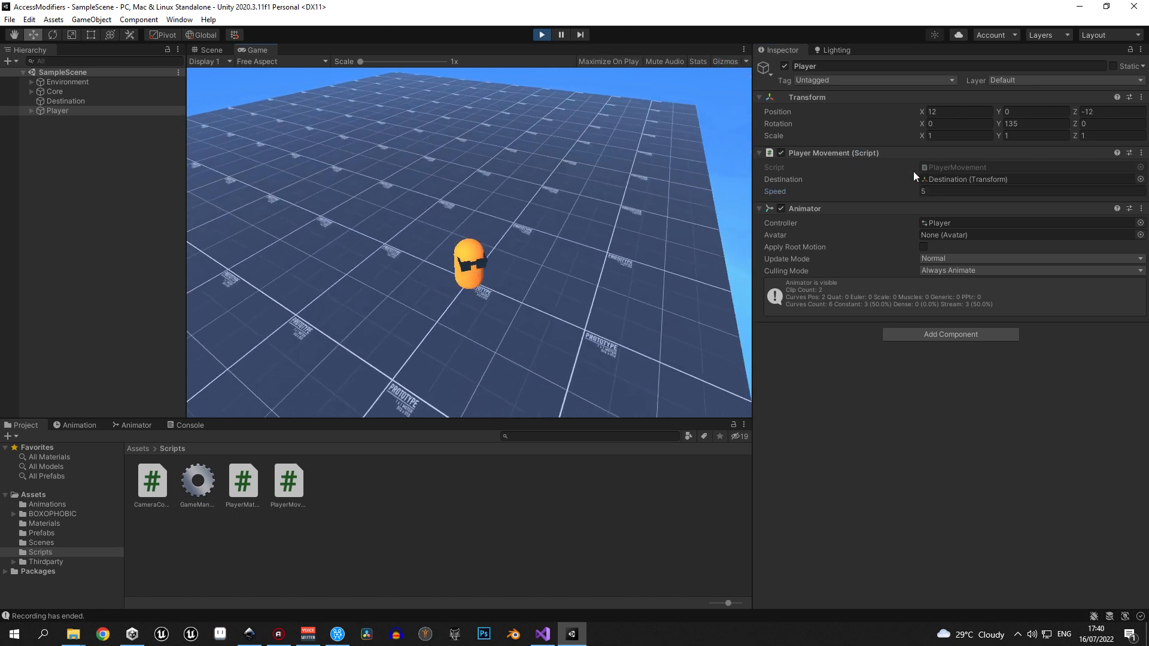
left_click(1025, 192)
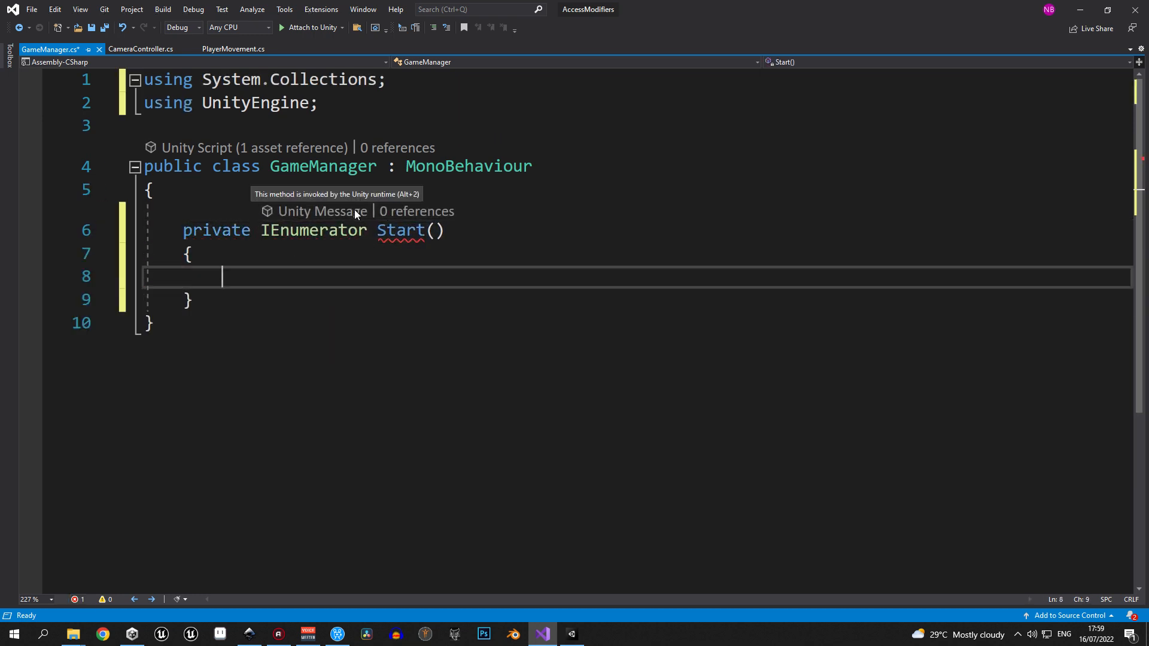
Add a private PlayerMovement field found via FindObjectOfType, setting its speed to 0 after 3 seconds.
type("private PlayerMovement playerMovement;")
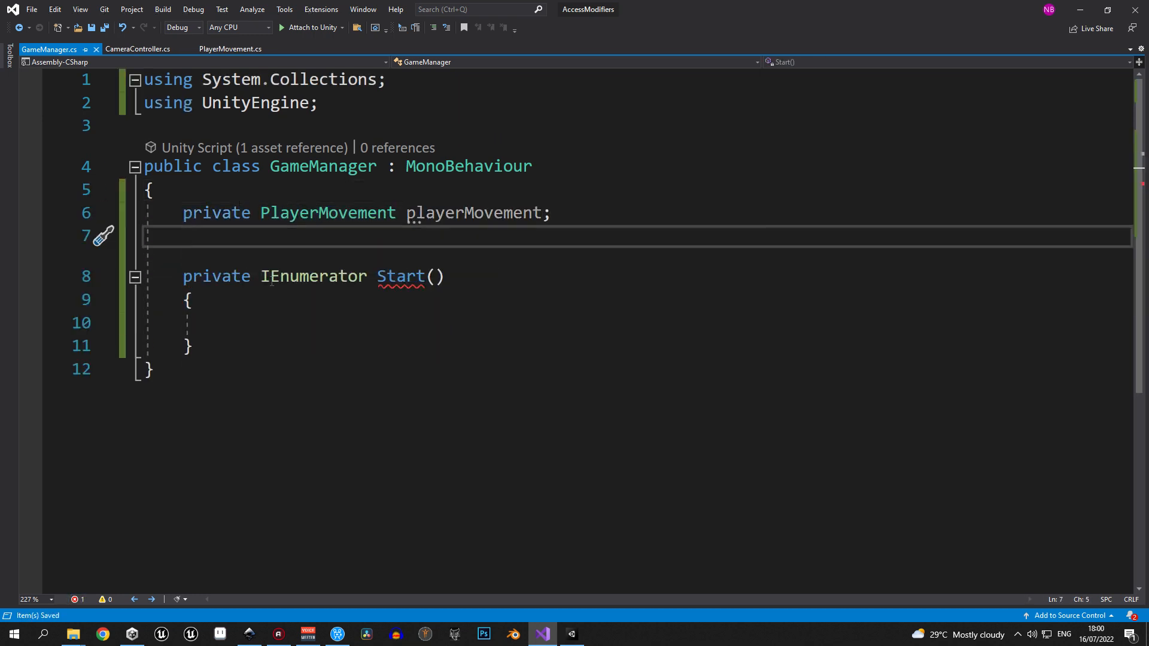
type("playerMovement = FindObjectOfType<PlayerMovement>();")
type("yield return new WaitForSeconds(3);")
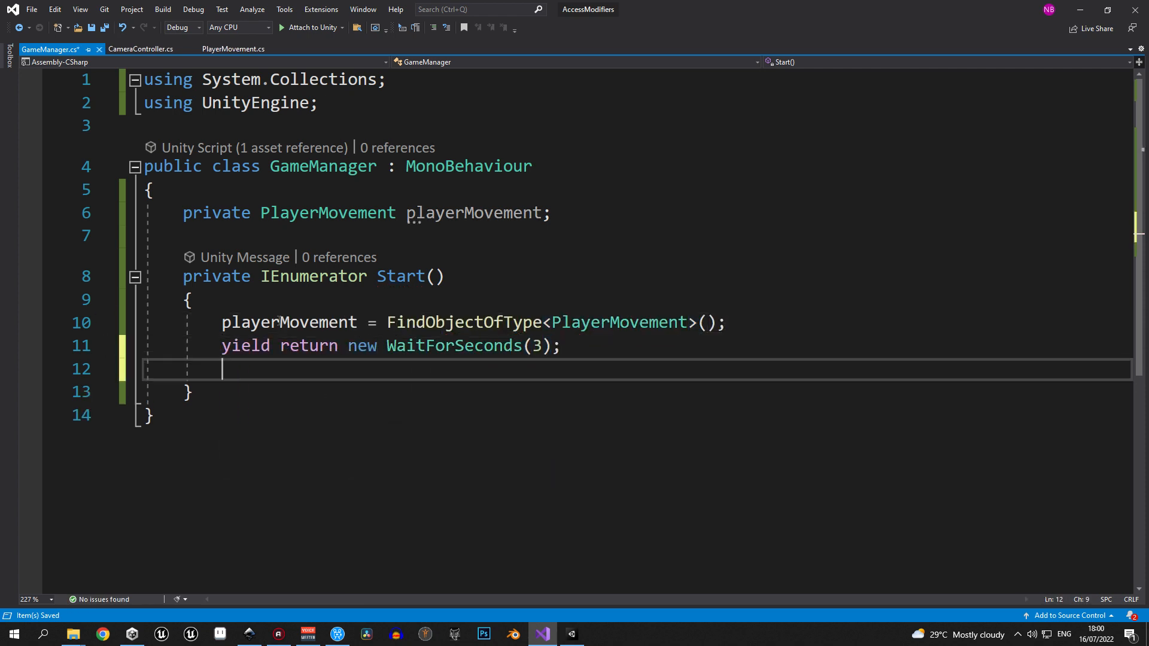
type("playerMovement.speed = 0;")
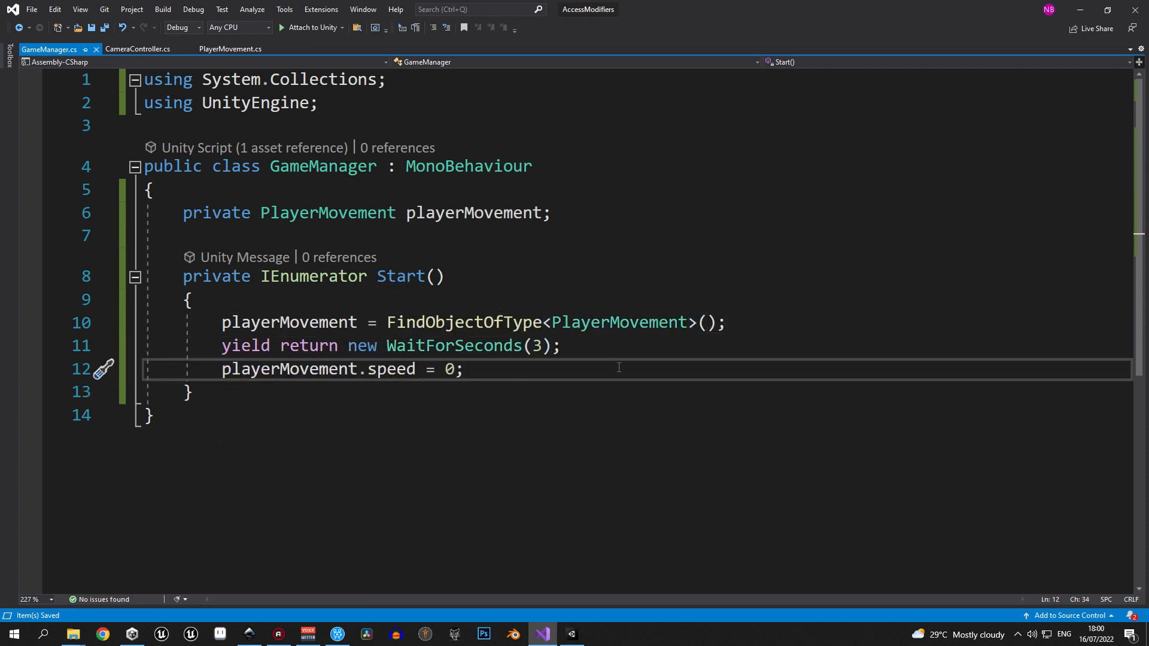
left_click(570, 634)
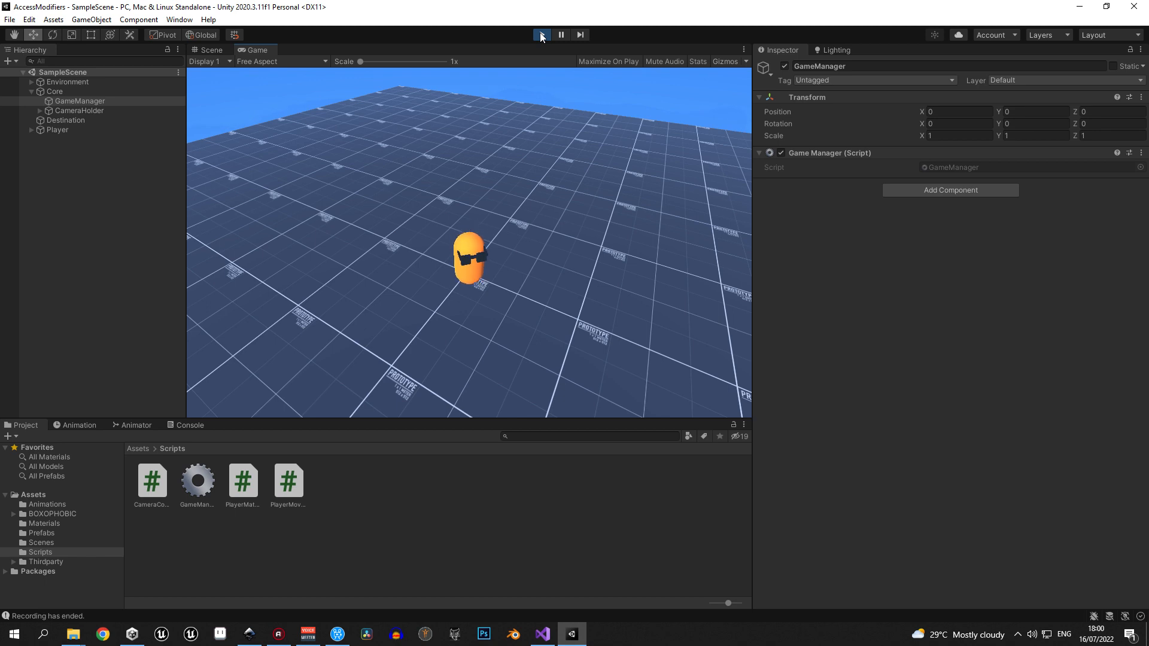
Play the scene, then select Player in the Hierarchy to inspect its movement settings.
left_click(541, 34)
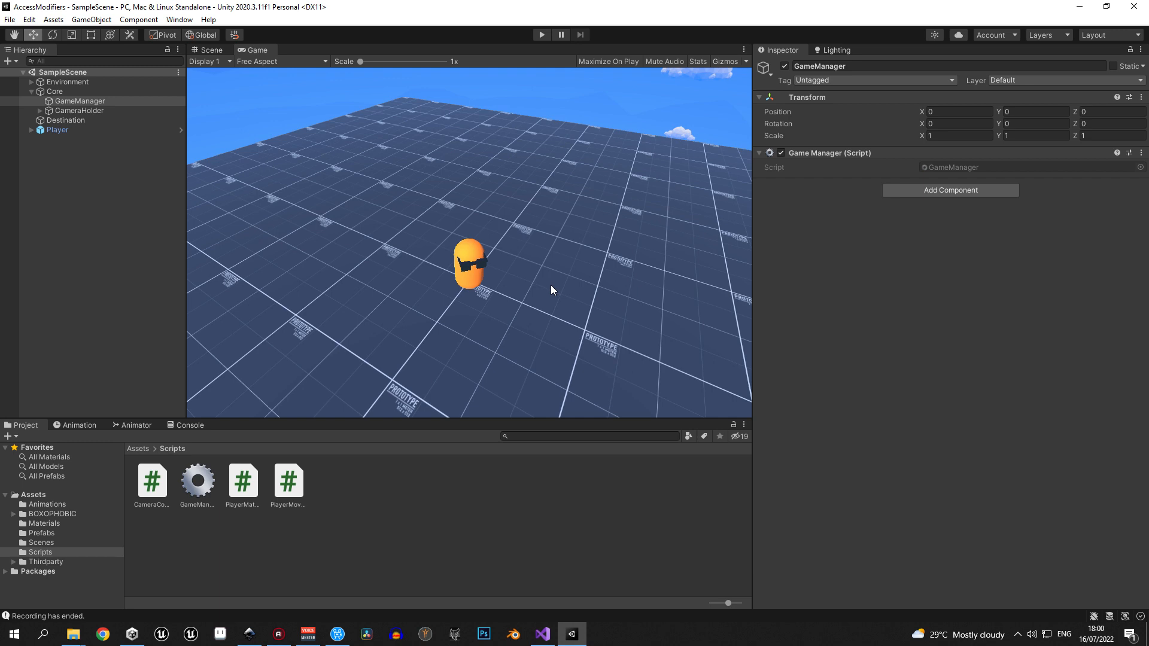
mouse_move(554, 289)
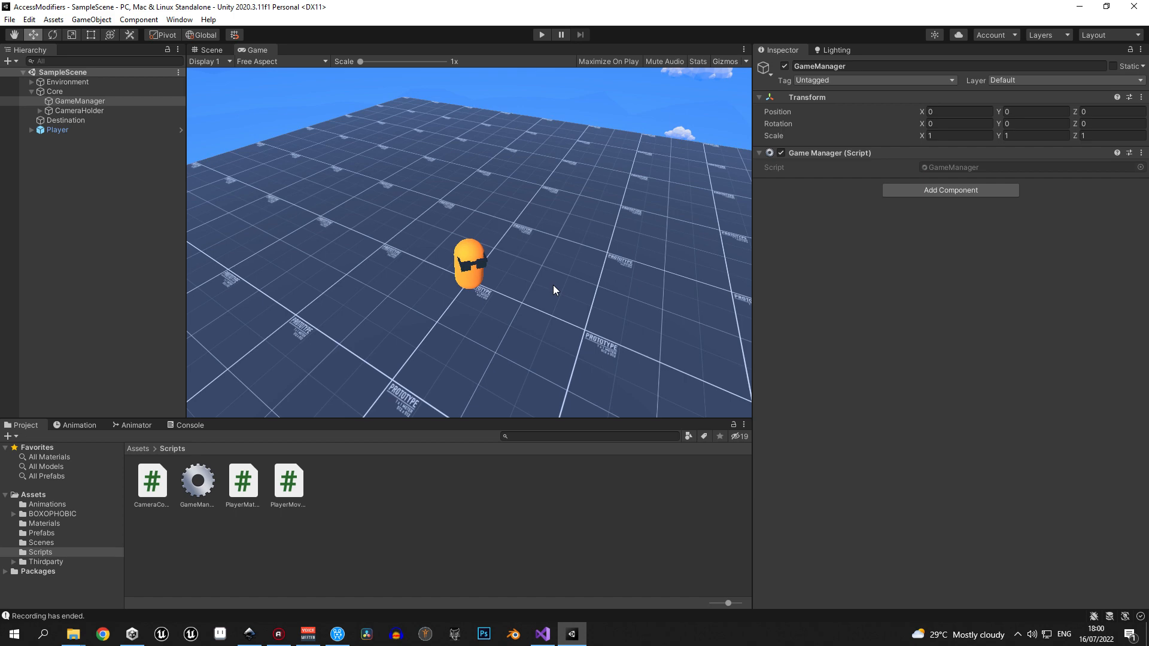
left_click(58, 130)
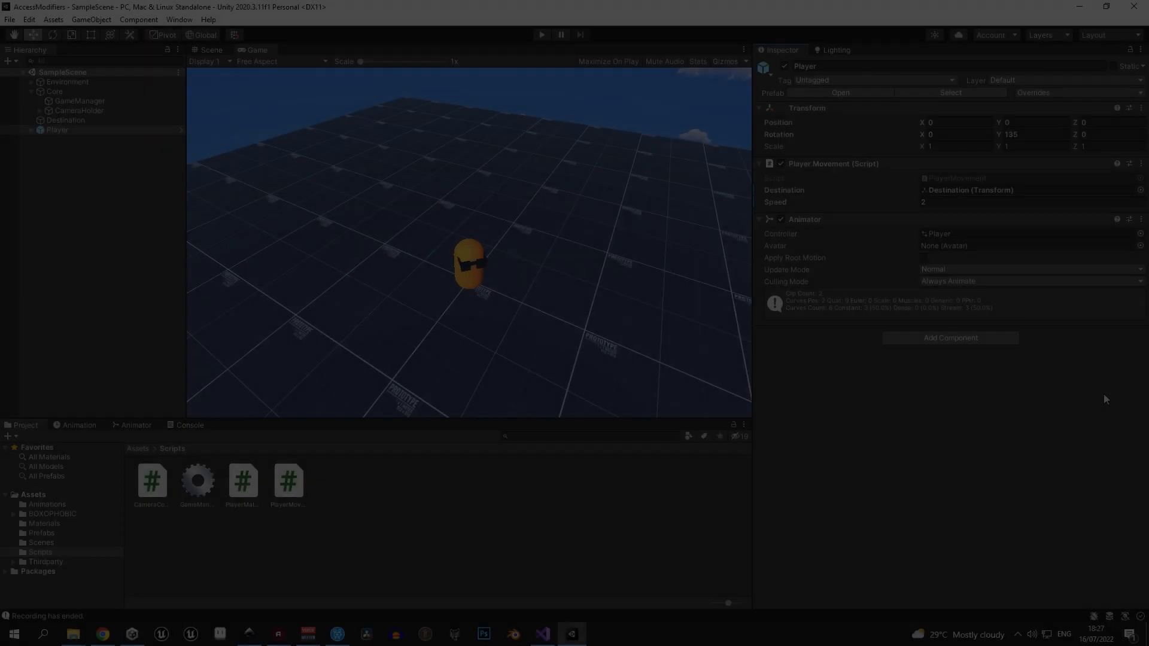
Turn speed into a { get; set; } auto-property defaulting to 2 and view its references.
left_click(541, 634)
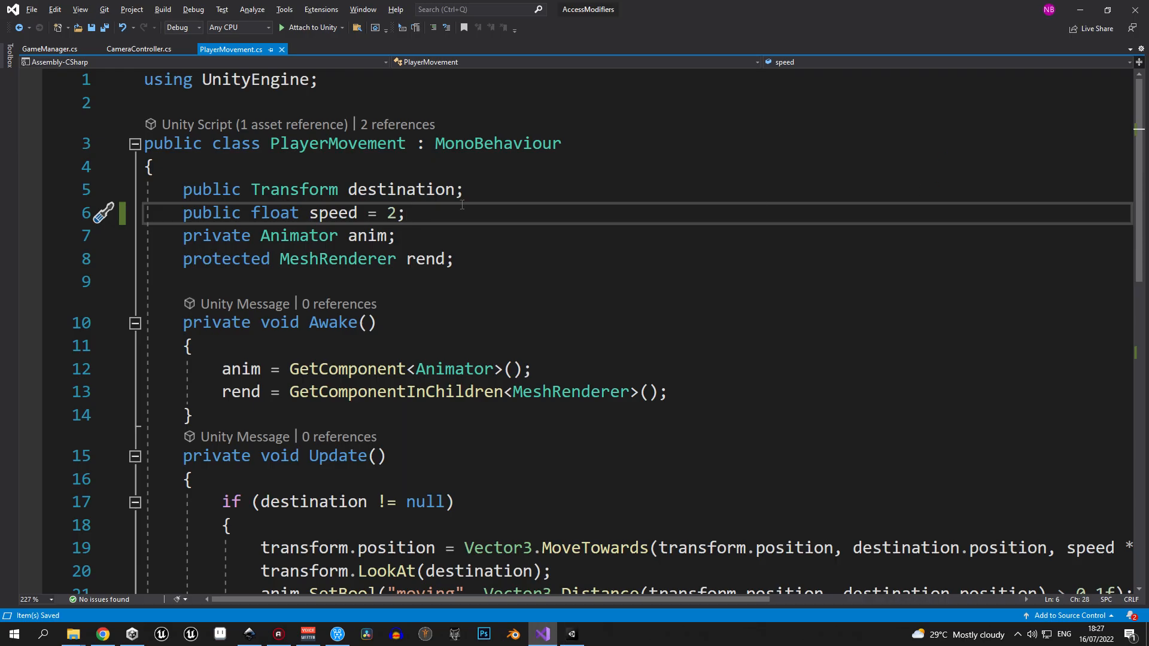
type("{ }")
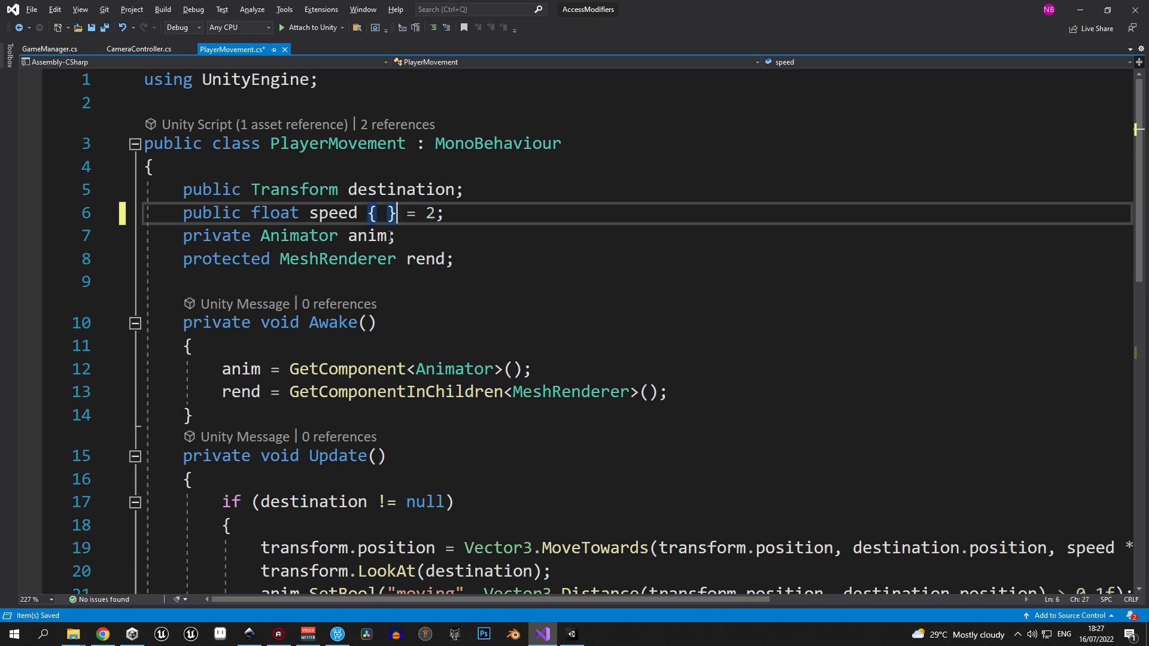
type("get")
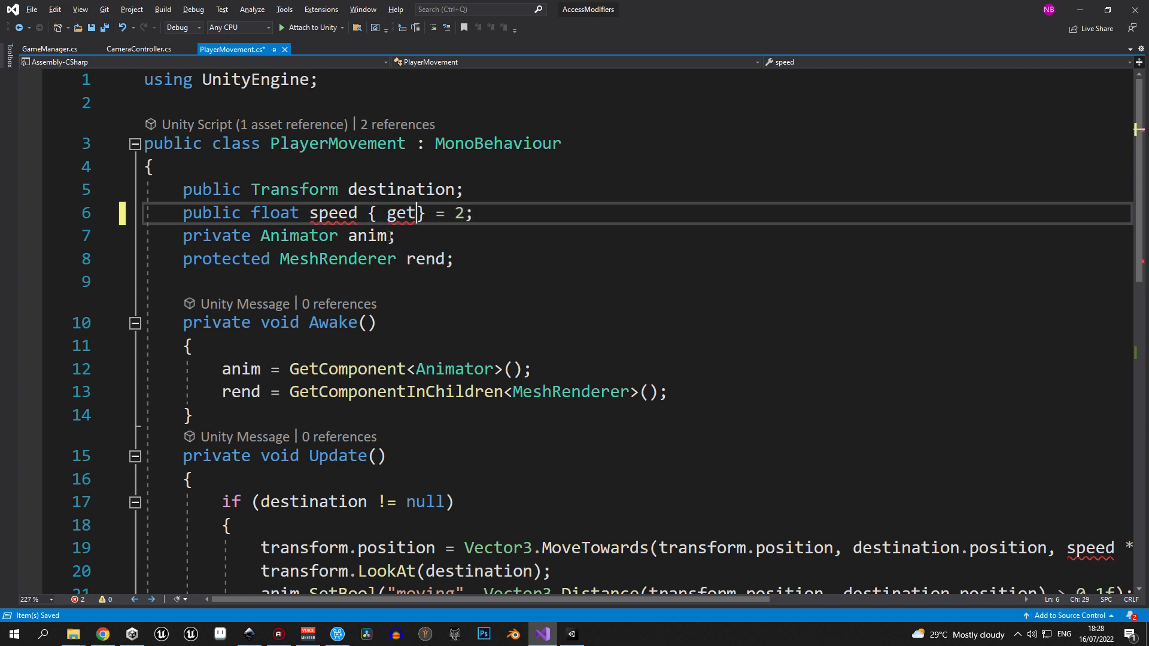
type("; set;")
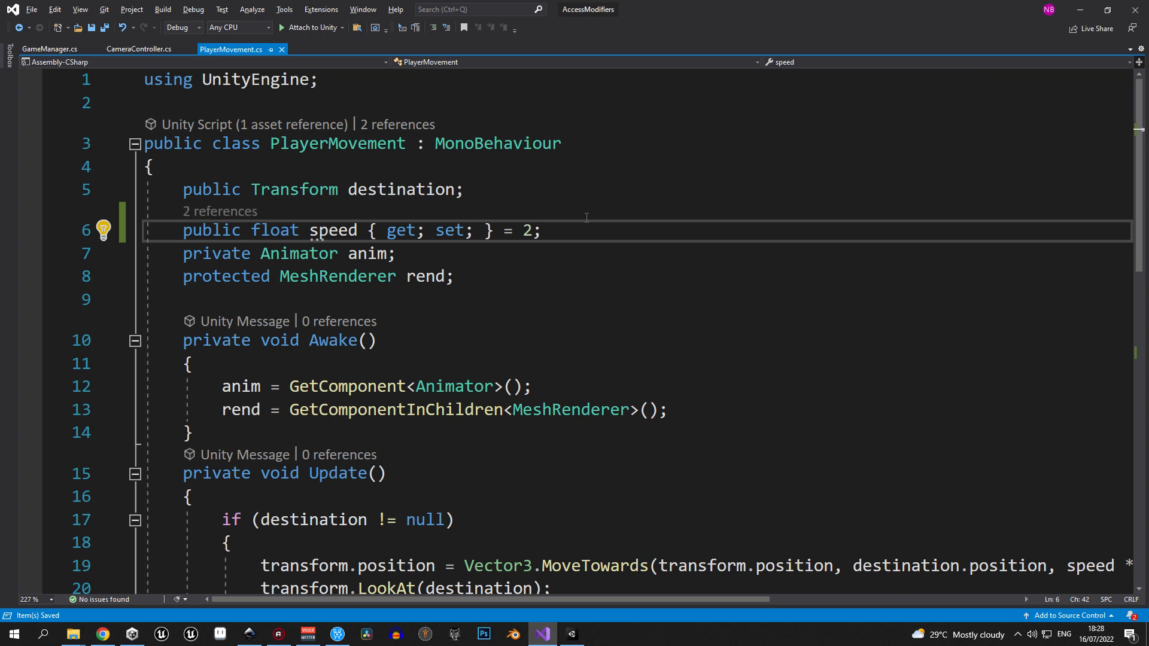
left_click(541, 230)
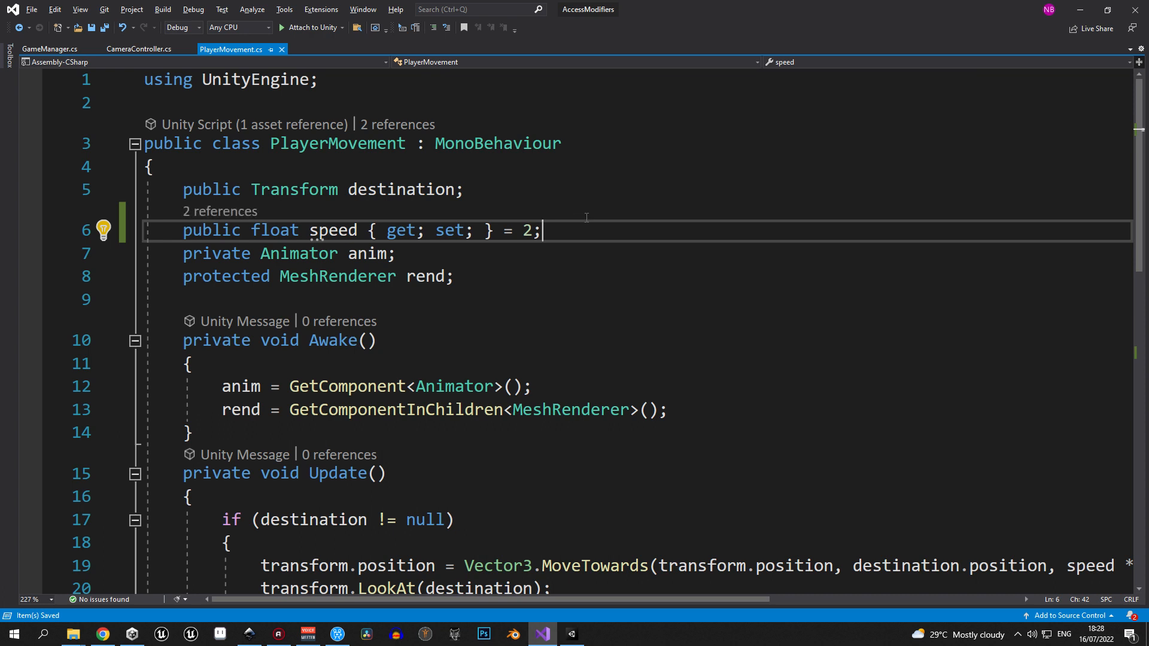
mouse_move(241, 221)
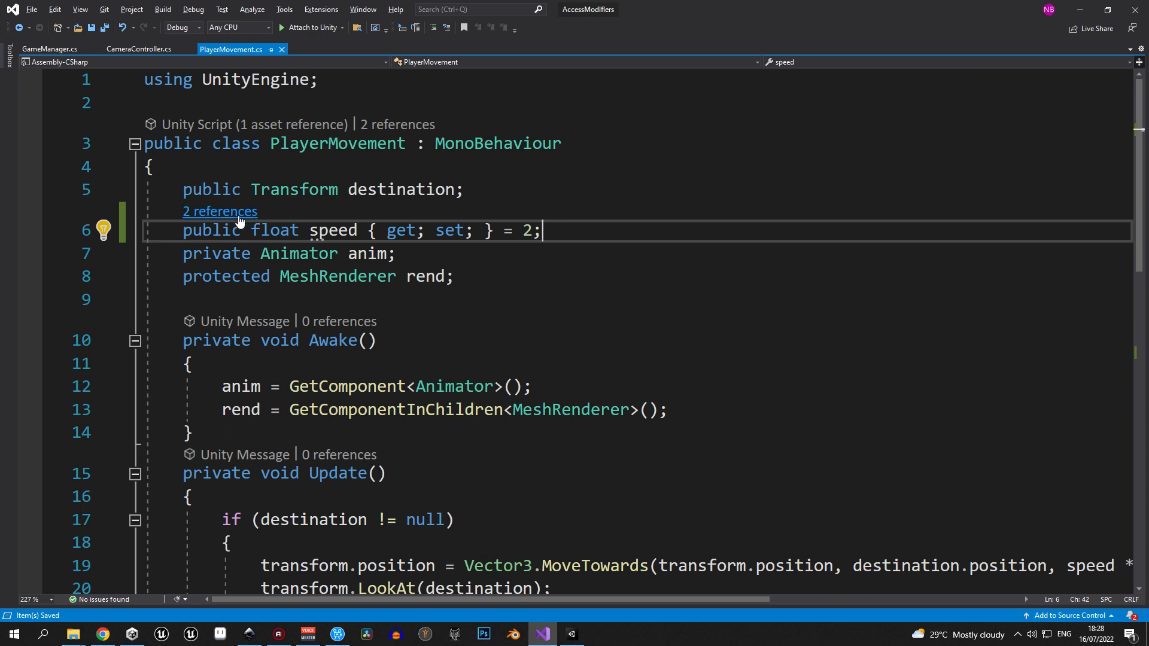
left_click(219, 212)
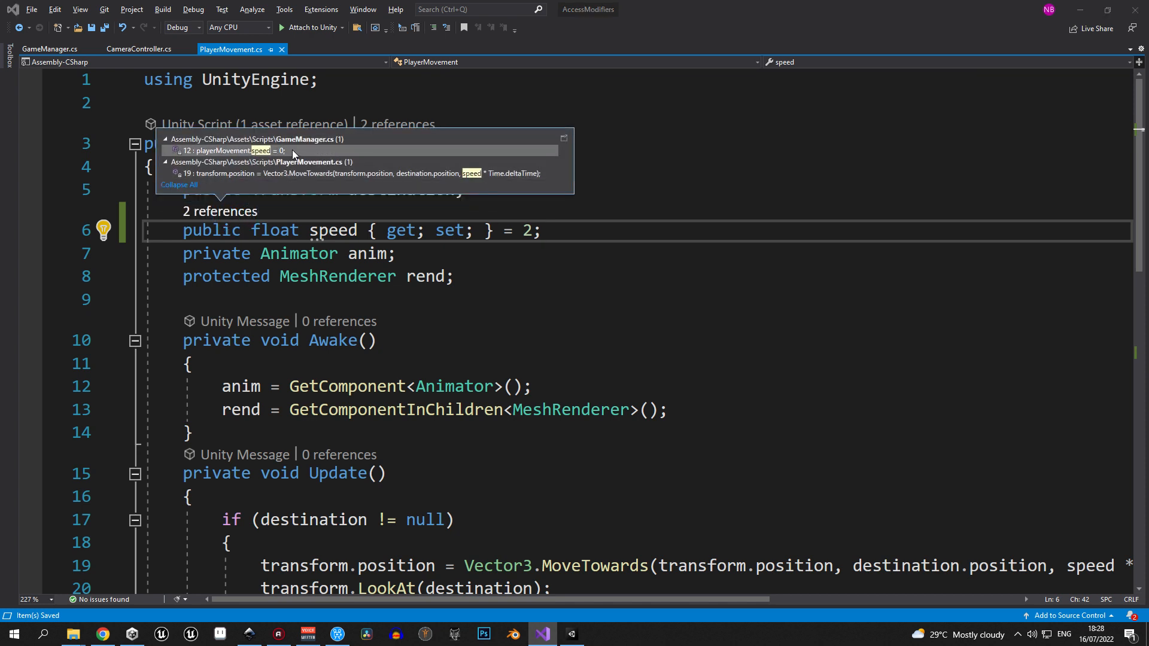
mouse_move(299, 176)
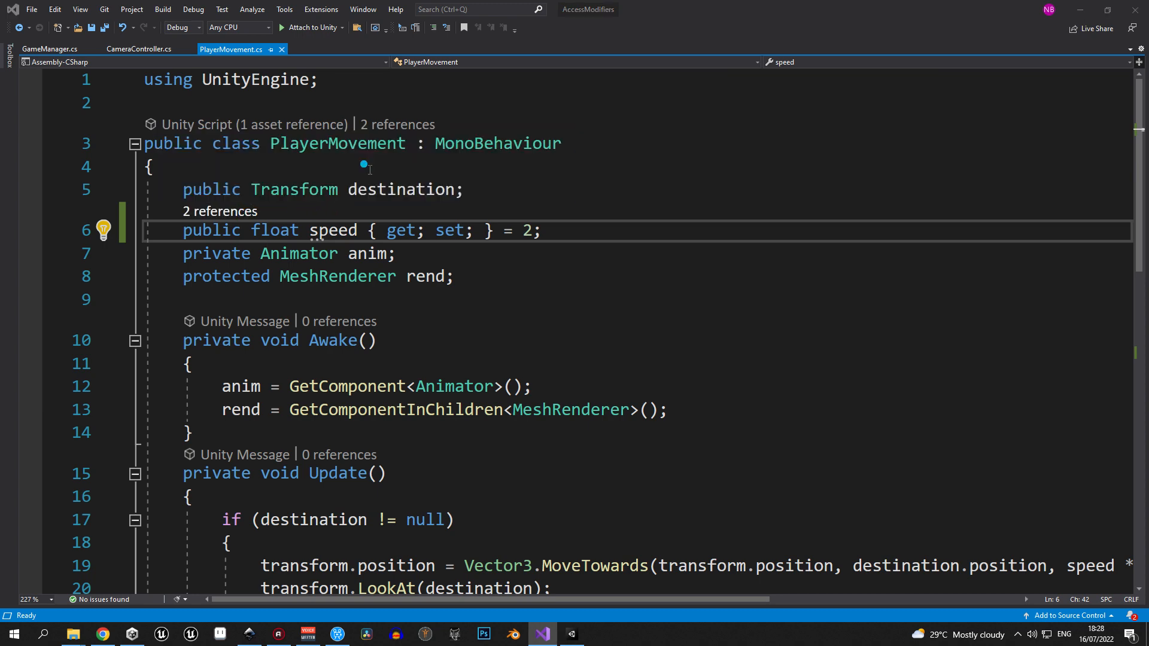
double_click(333, 230)
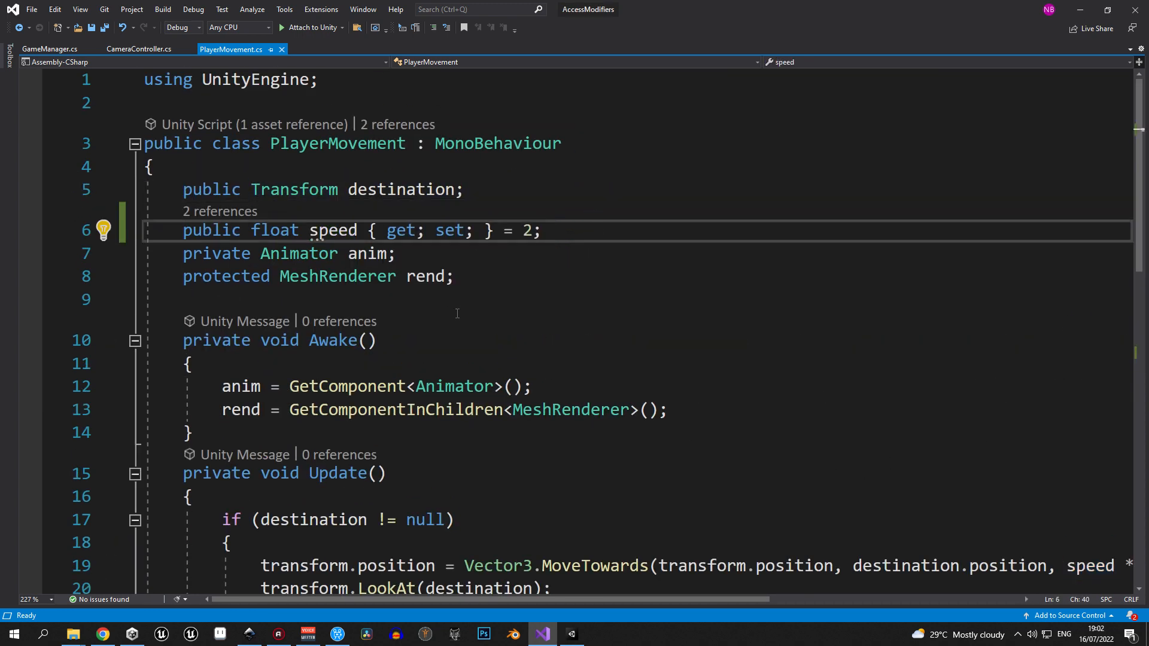
Make the speed property's setter private, save PlayerMovement, and check the error in GameManager.
double_click(401, 230)
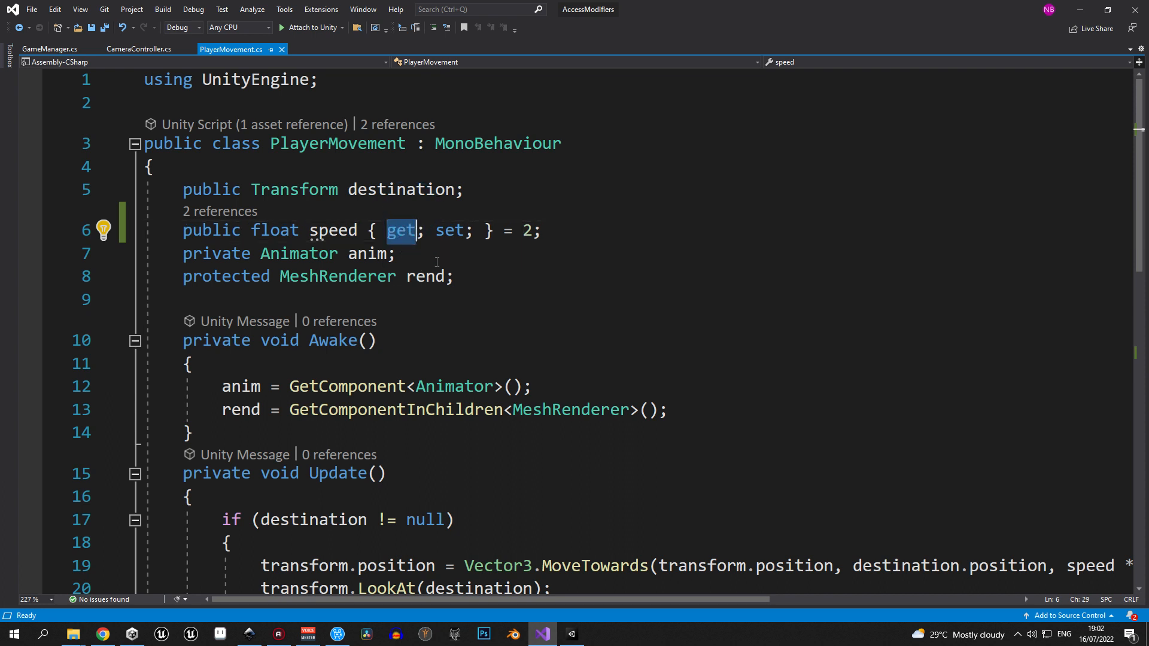
left_click(452, 230)
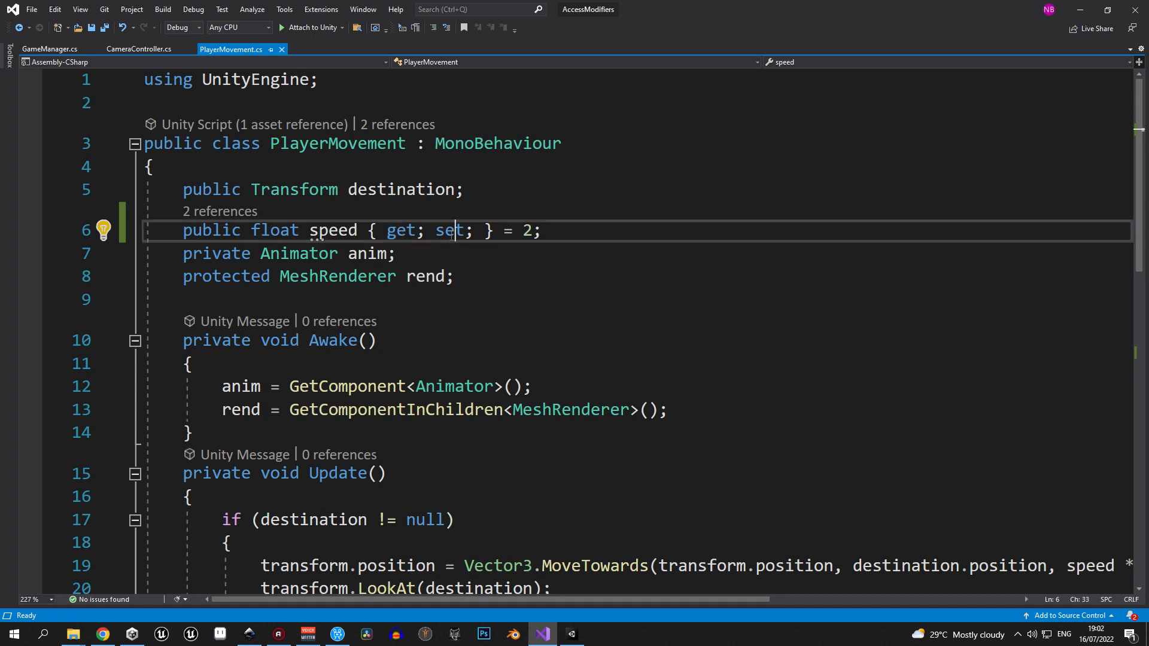
double_click(448, 230)
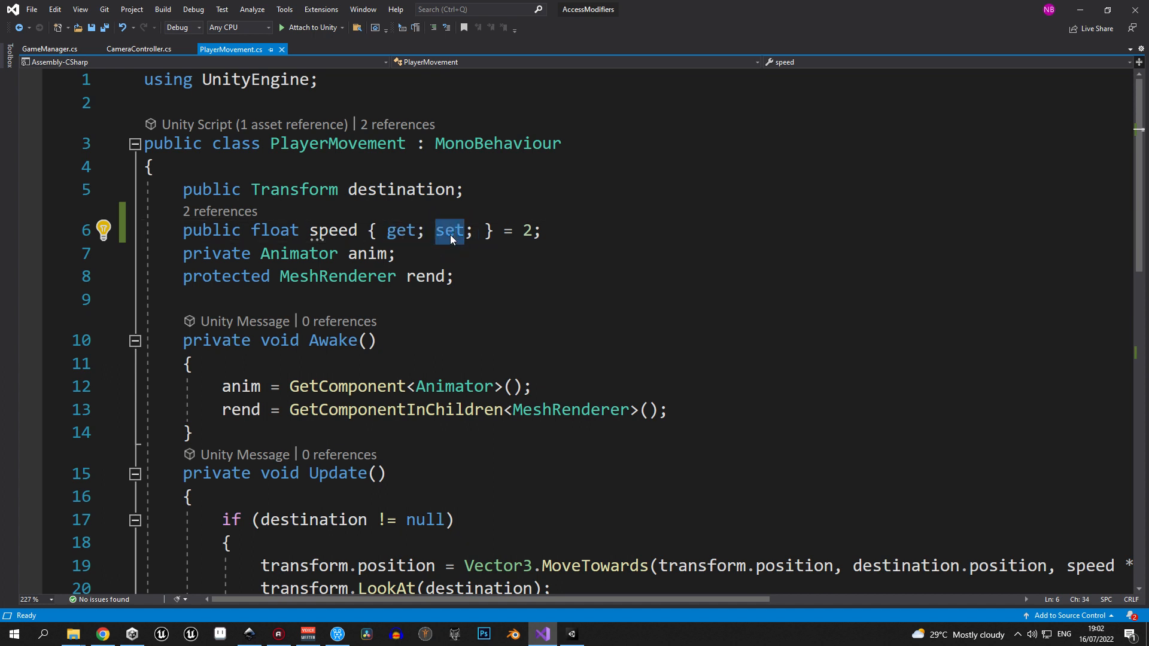
left_click(427, 229)
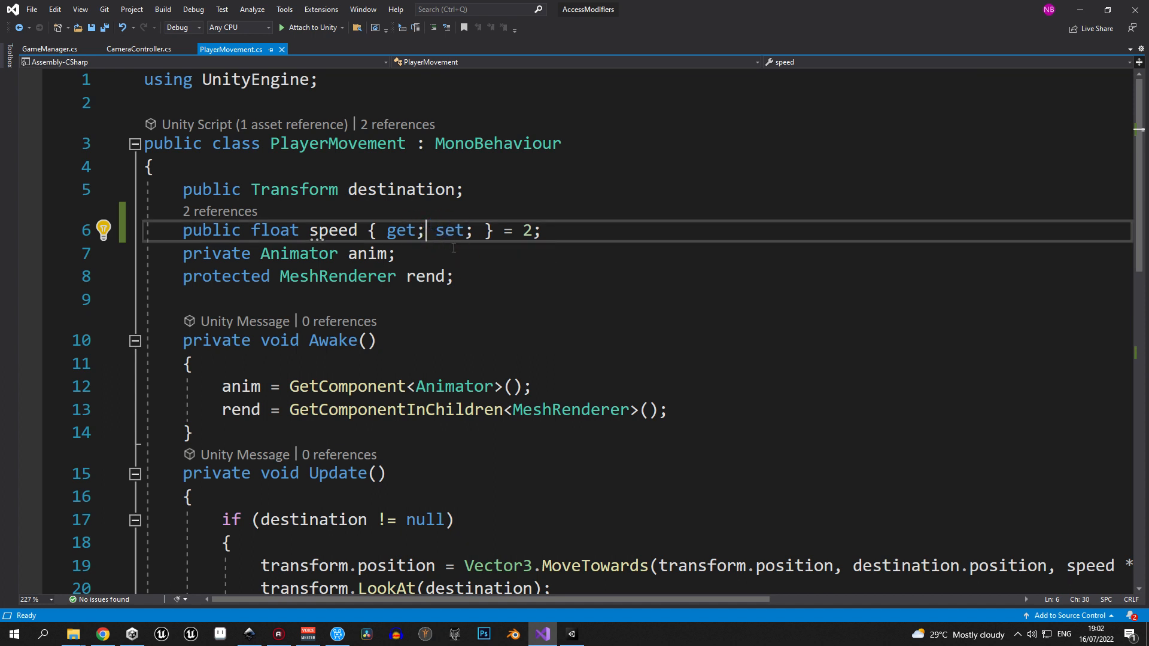
type("private")
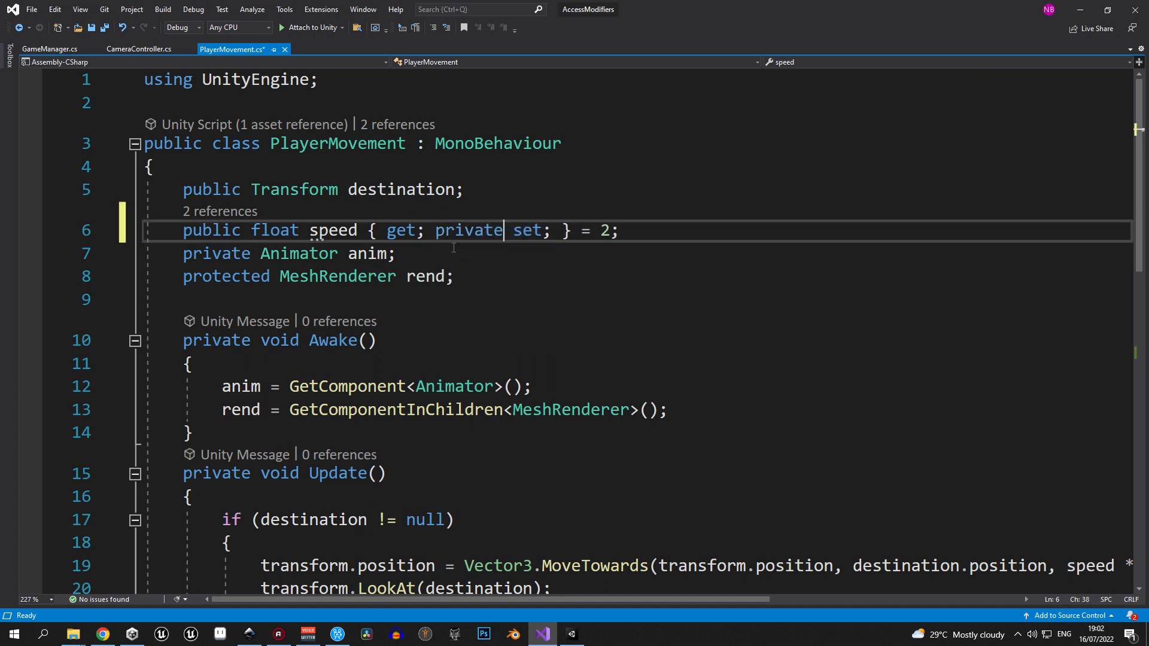
key("ctrl+s")
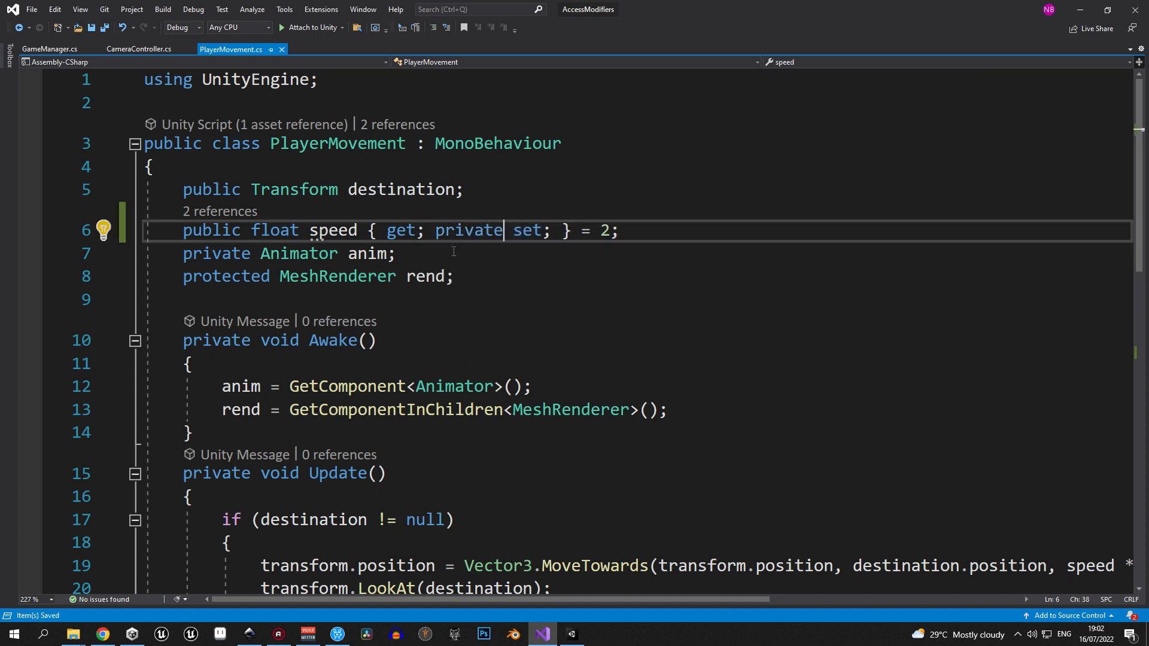
left_click(49, 48)
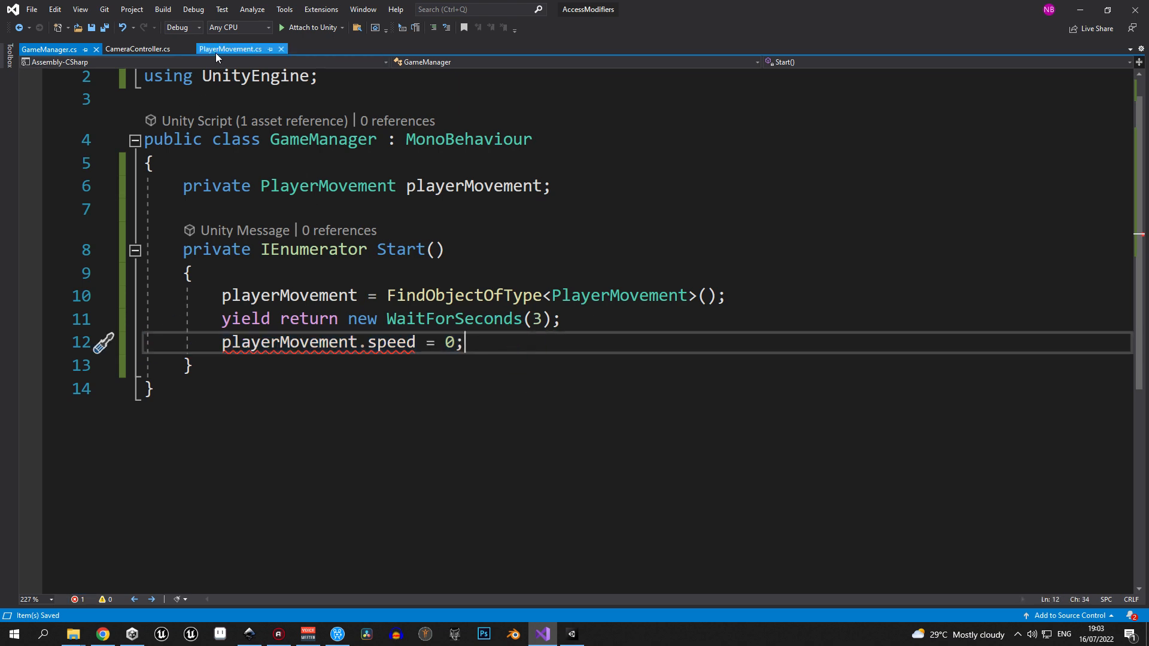
left_click(229, 49)
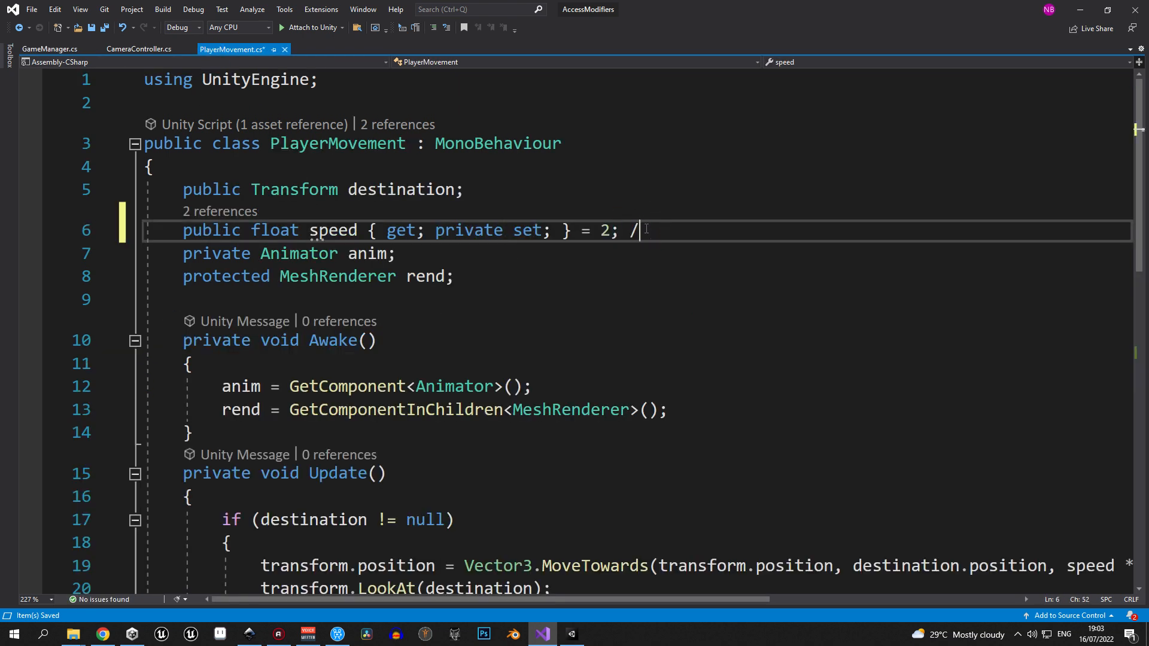
Add a // comment after speed: 'Now this variable can't be changed from' other scripts.
type("/Now this va")
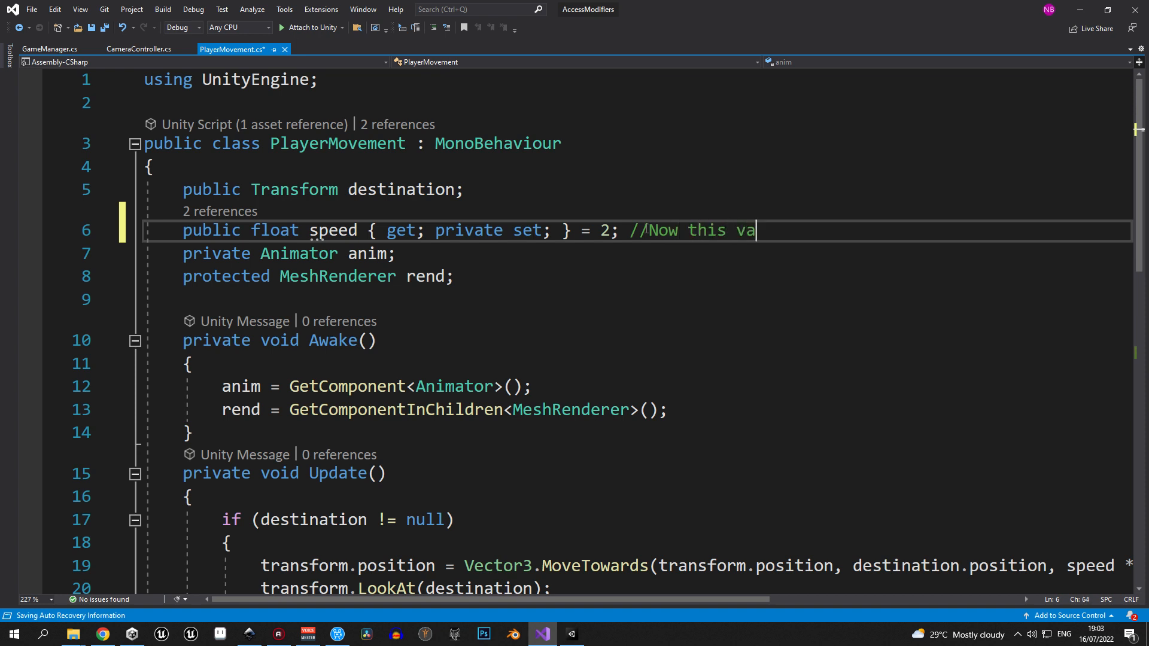
type("riable can't be")
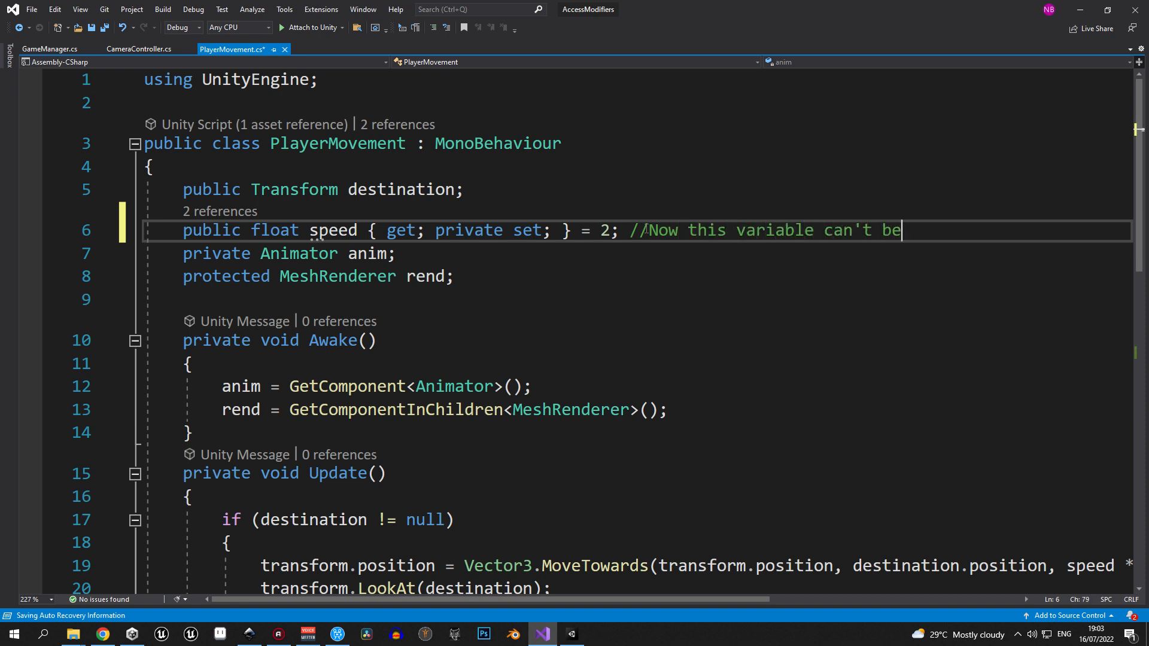
type("changed from other scri")
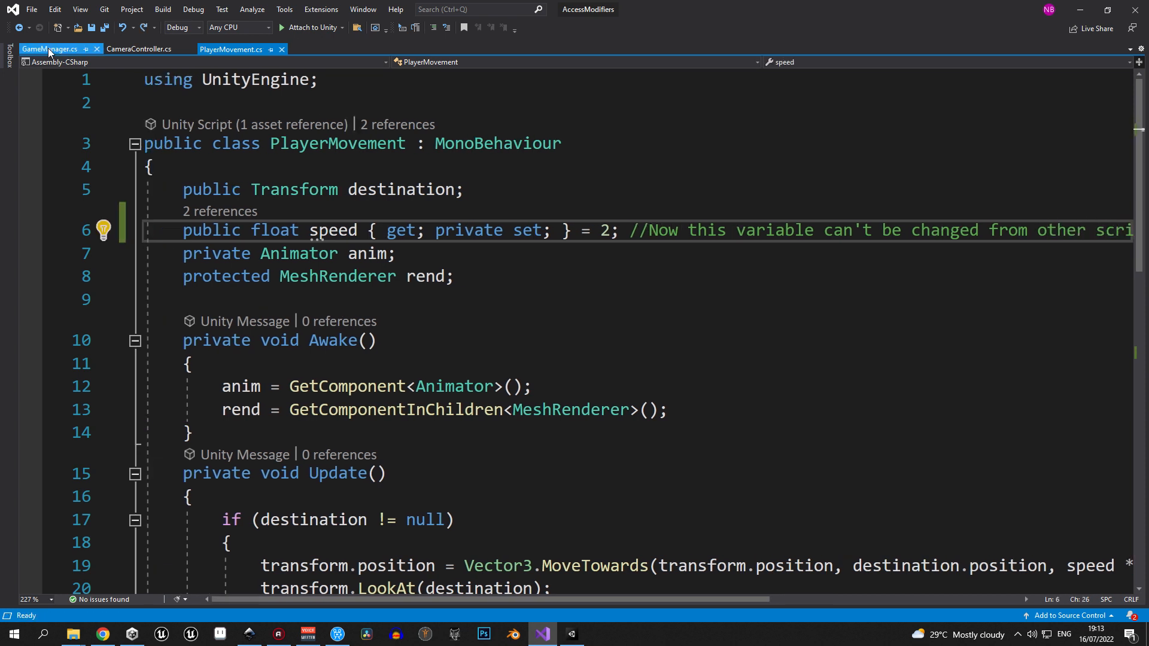
In GameManager, replace the speed assignment with if (playerMovement.speed == 0) print("Player not moving").
left_click(49, 49)
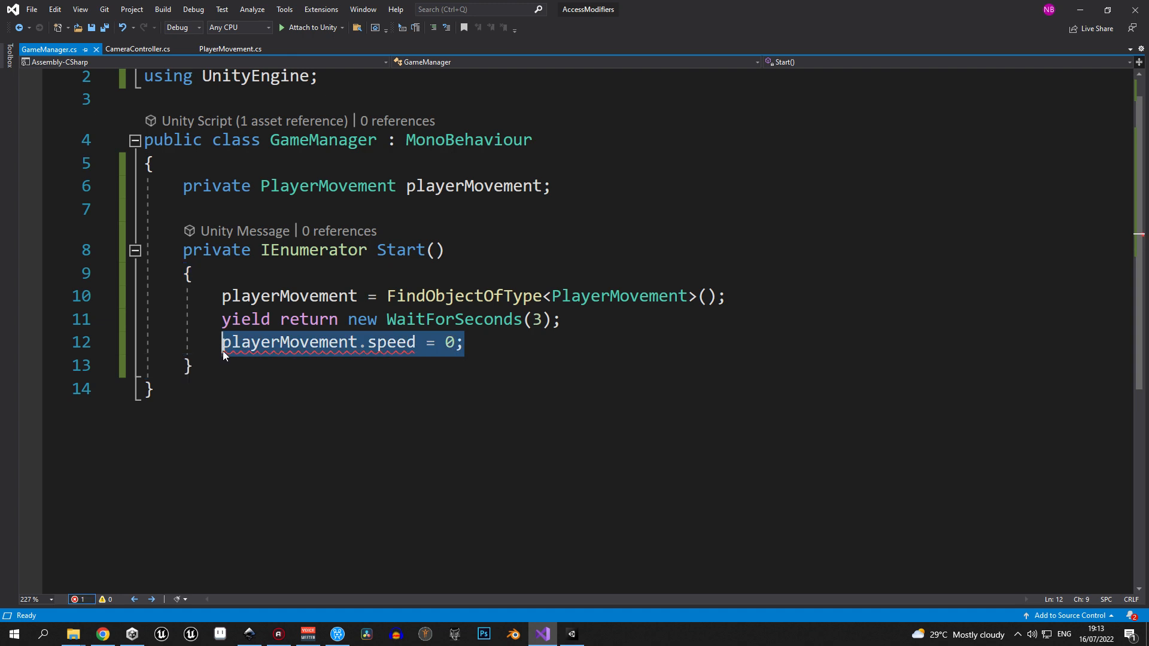
type("if(p")
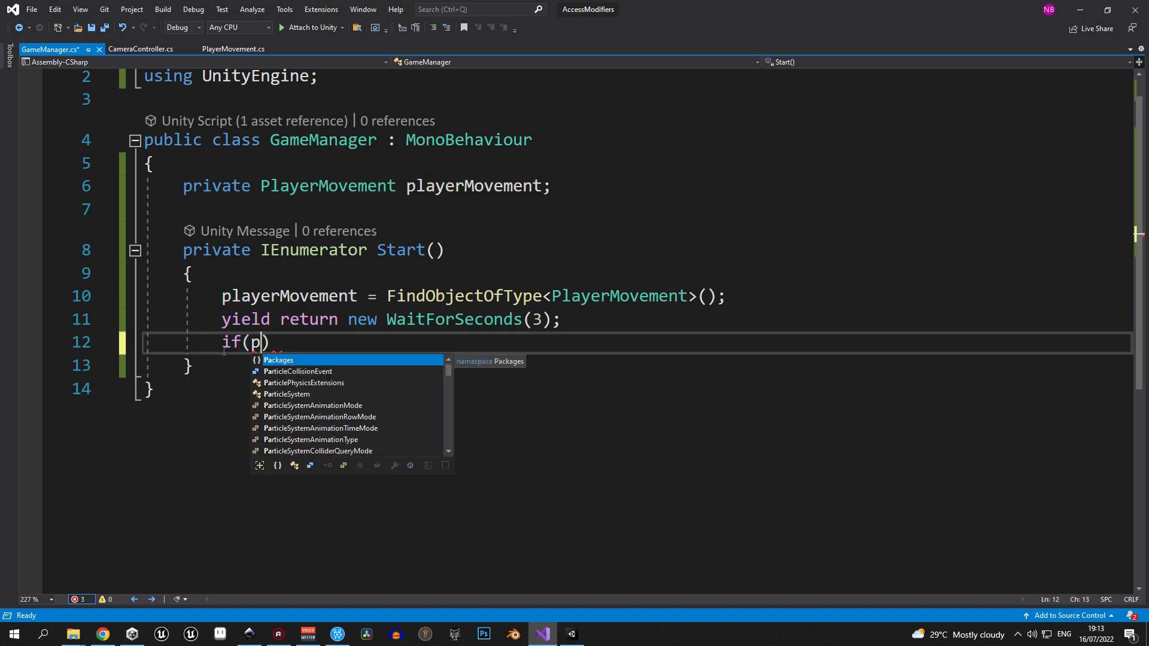
type("layerMovement.speed")
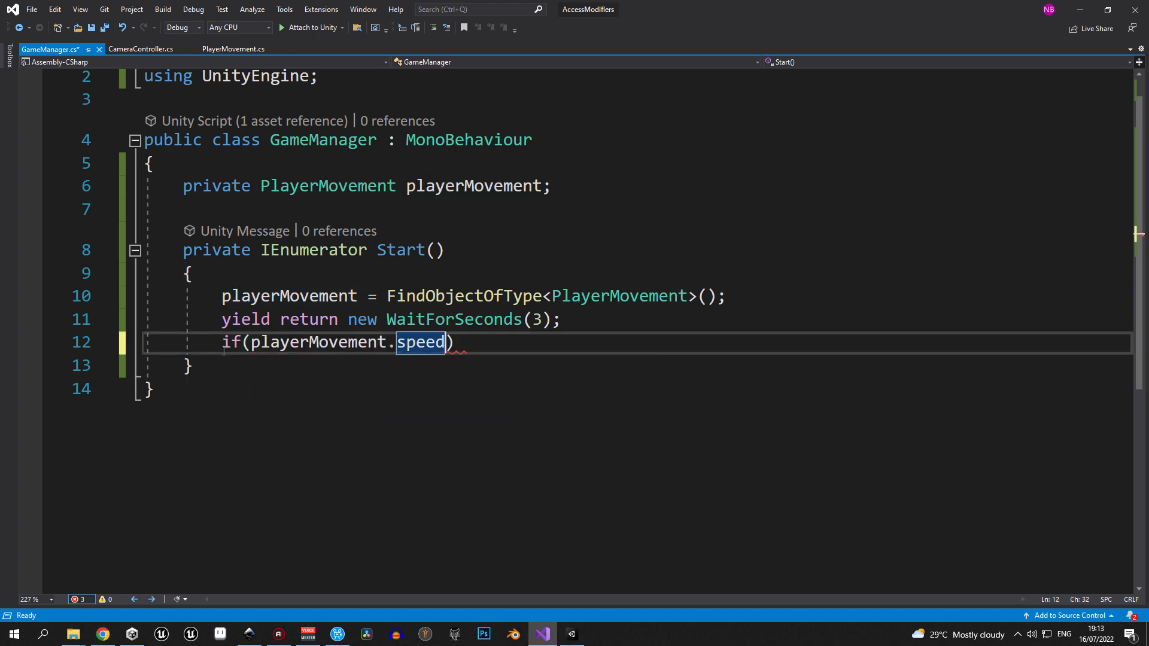
type("== 0)")
type("print(\"Player not moving\");")
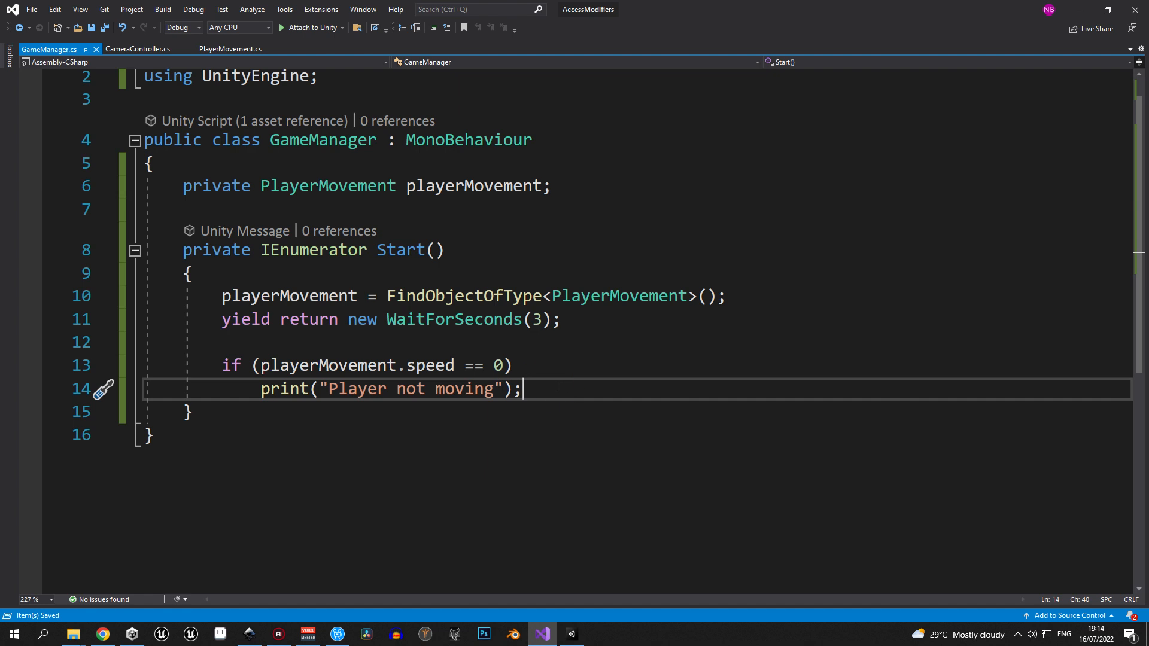
double_click(285, 388)
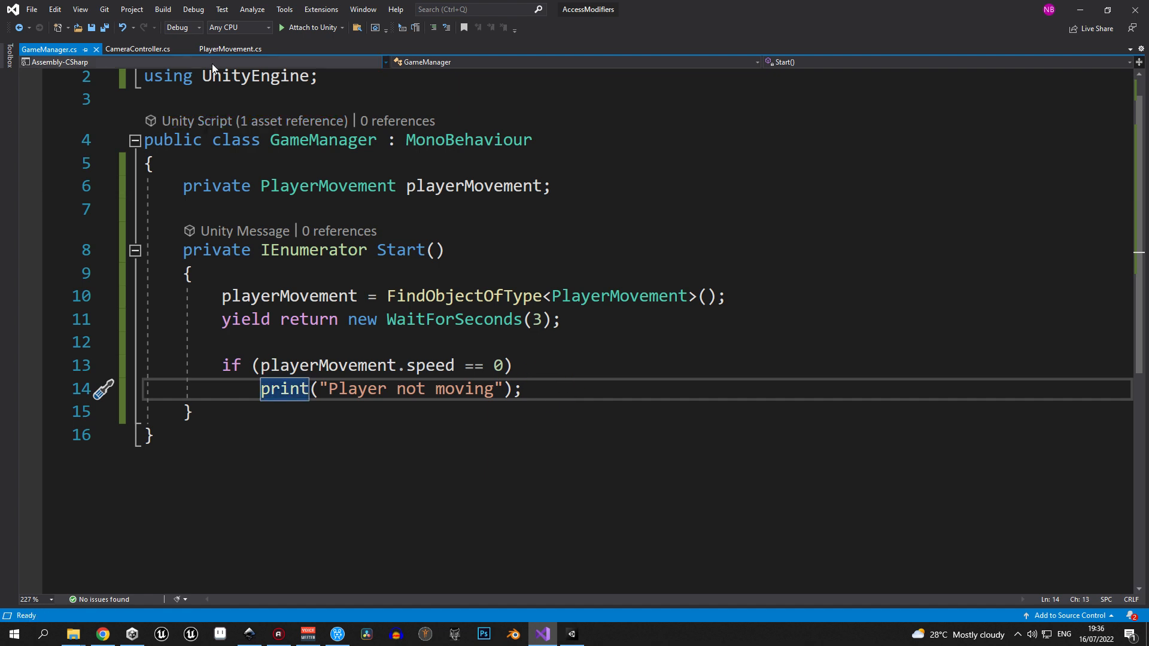
left_click(230, 49)
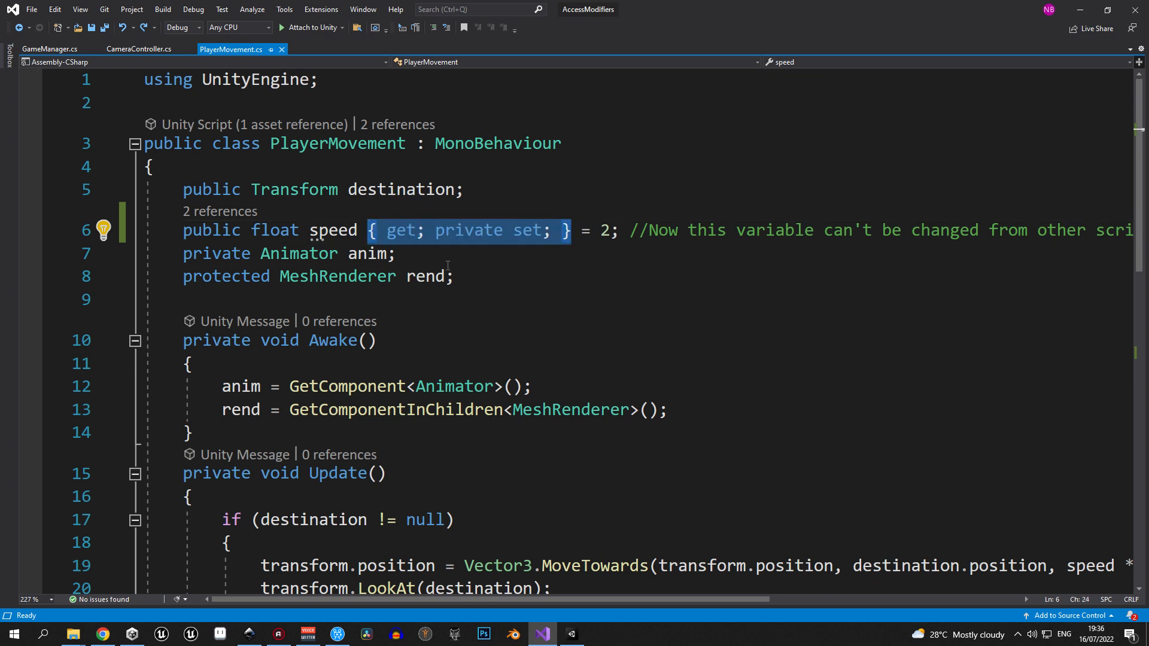
Delete 'private' from the speed setter, save, and check Player Movement in the Inspector.
key("Delete")
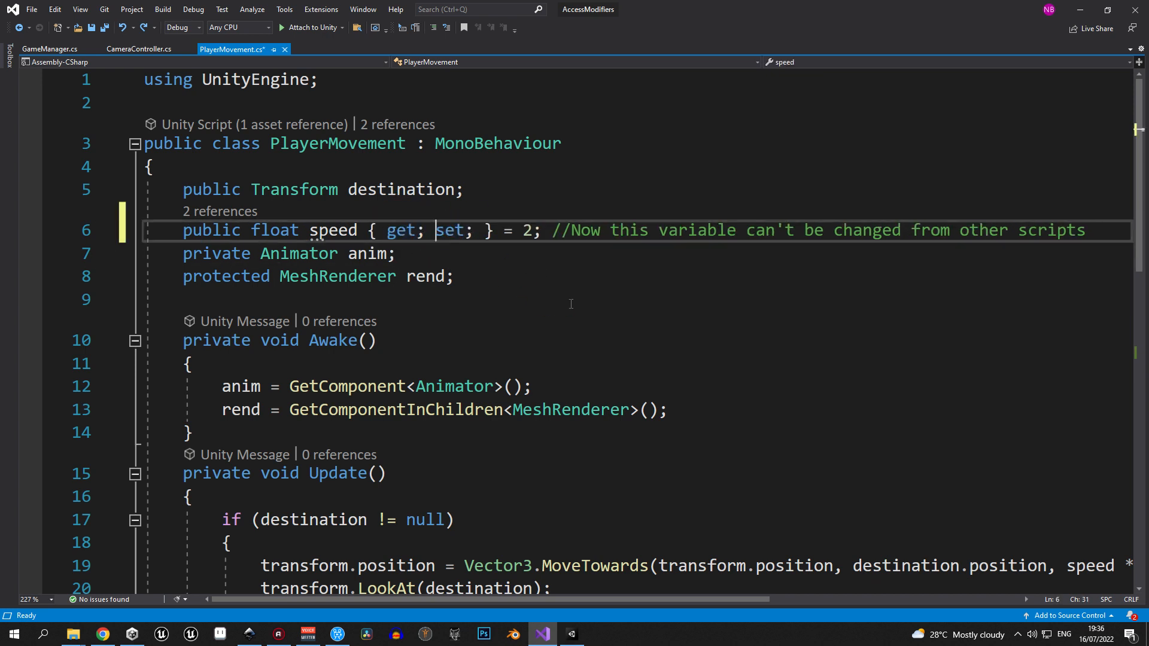
key("ctrl+s")
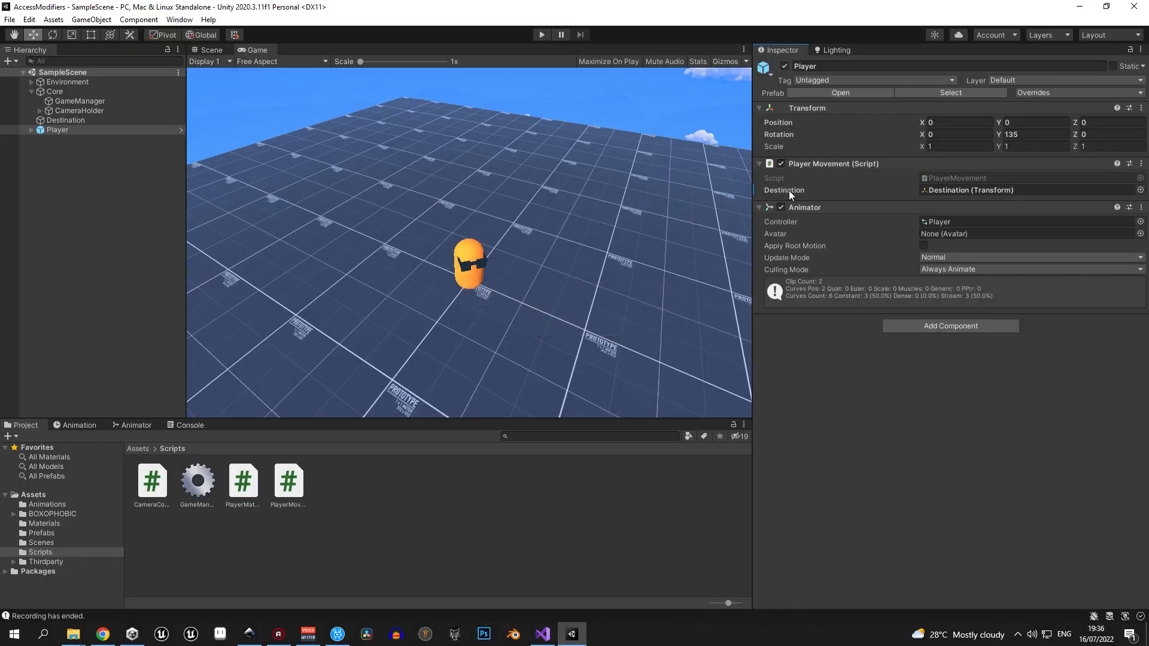
left_click(783, 189)
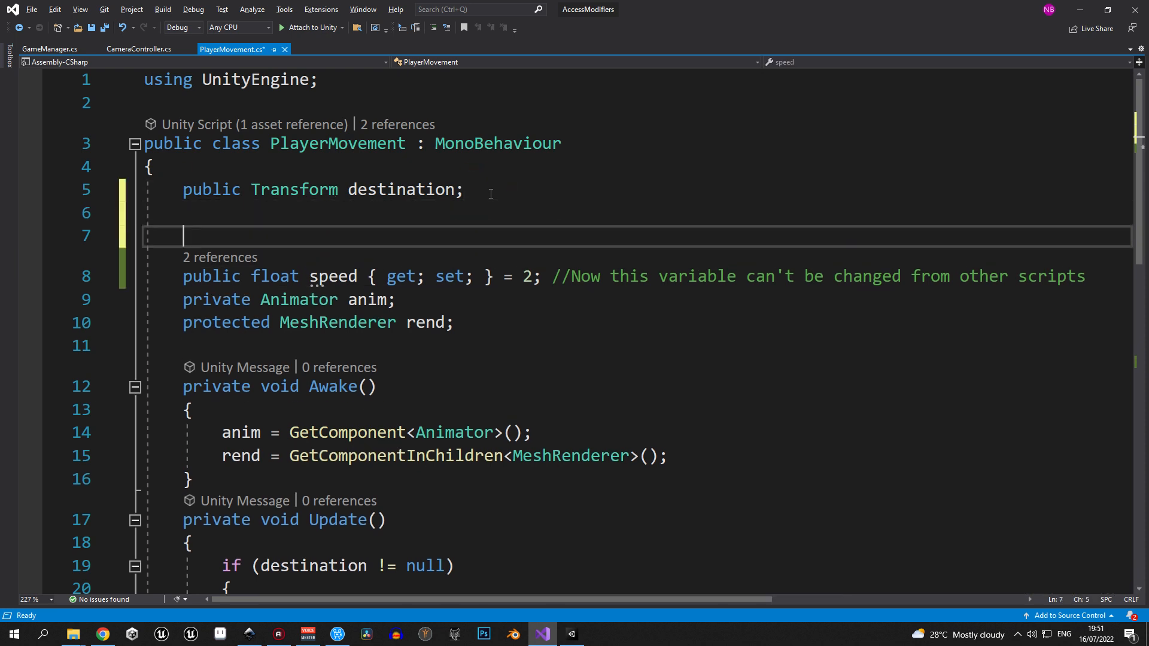
Add a [SerializeField] private float _speed field above the speed declaration.
type("private float _speed;")
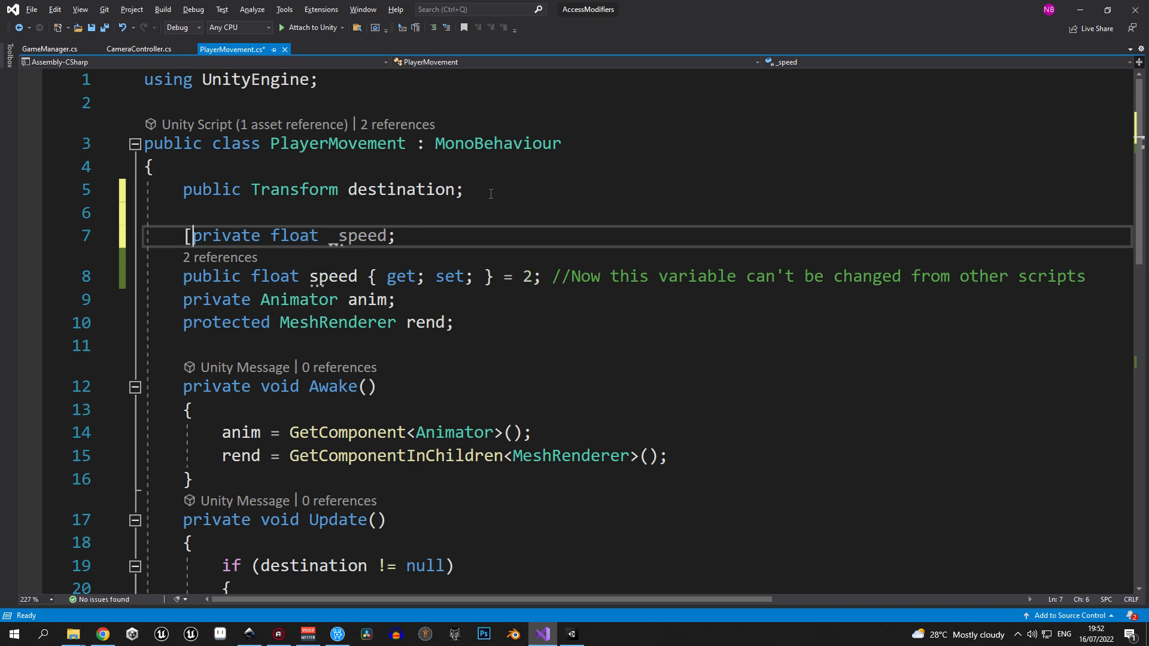
type("SerializeField]")
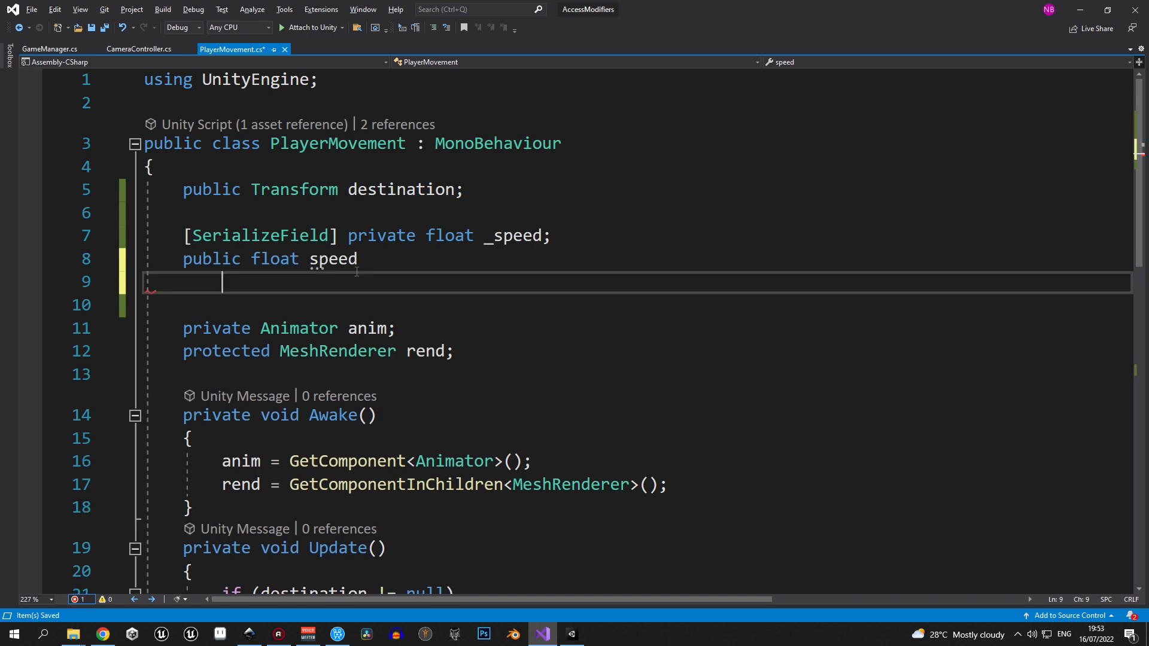
Write speed's body: get { return _speed; } and set { _speed = value; }.
type("{")
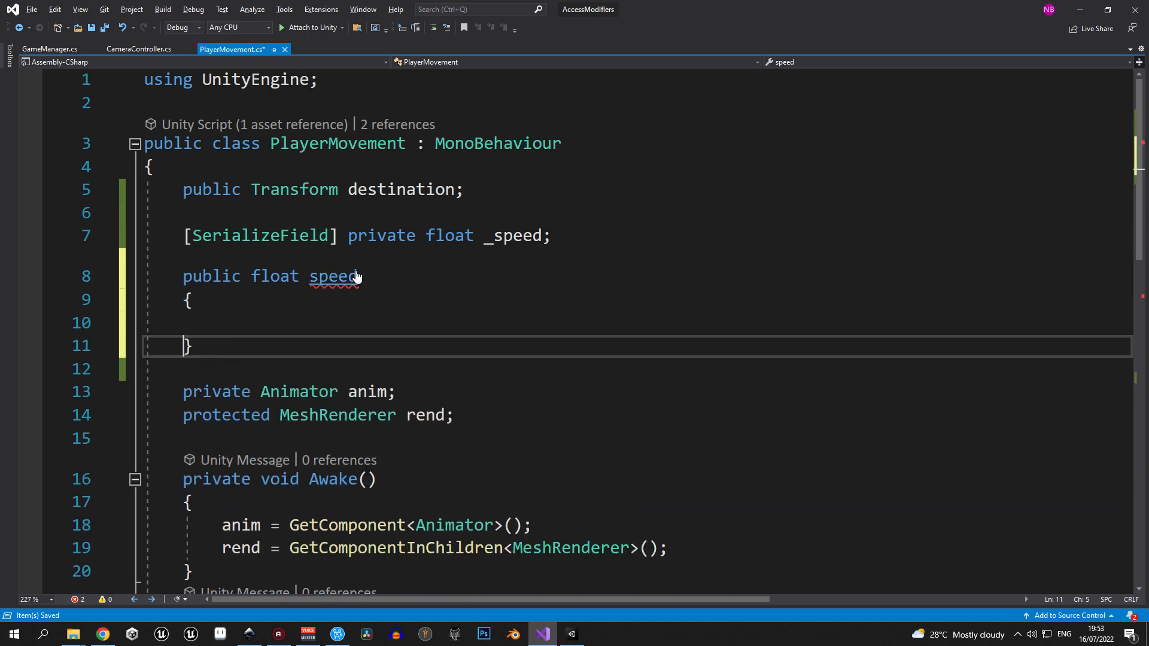
type("get { }")
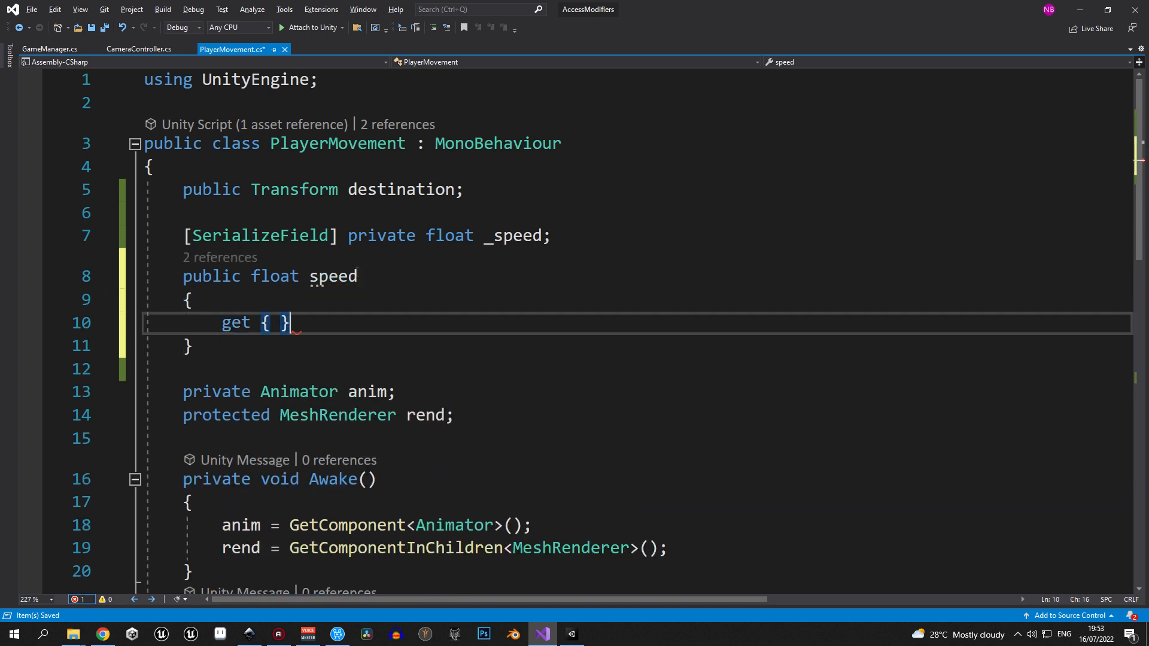
type("return _spee")
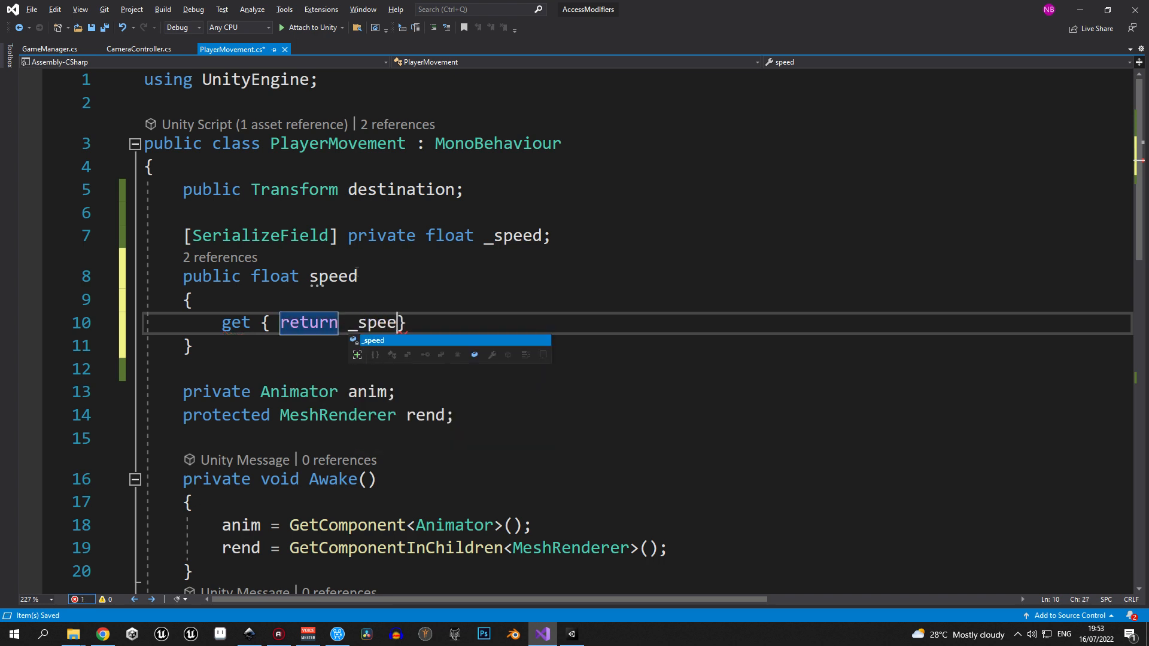
type("set")
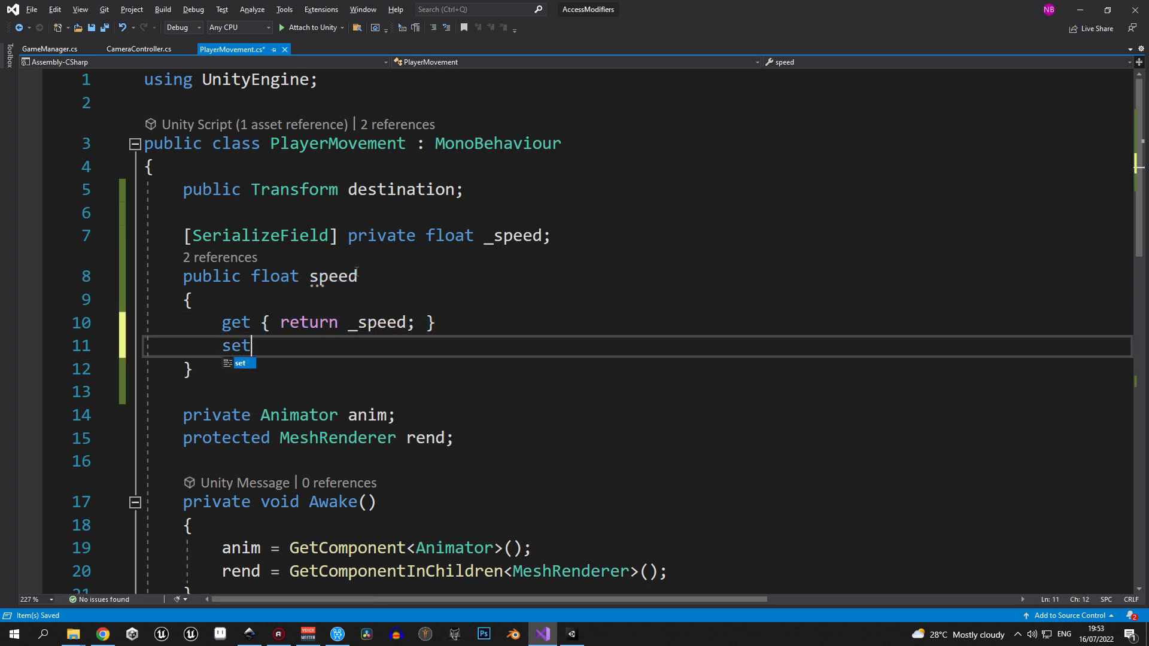
type("{ _speed = value;")
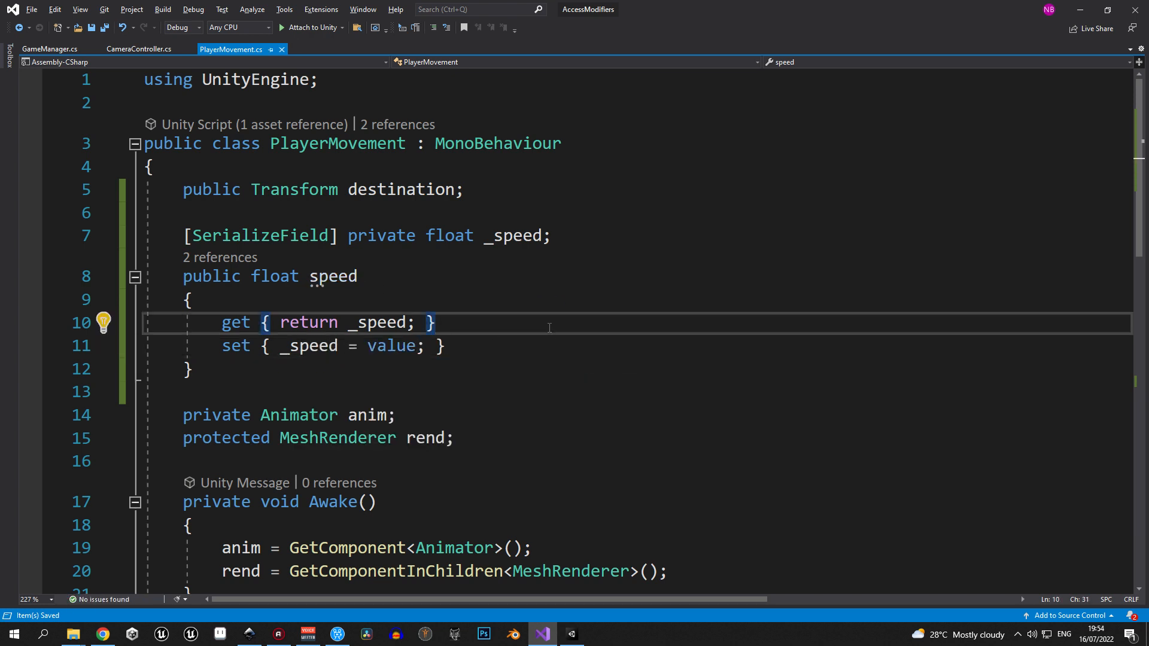
Add comments explaining speed's get and set, default _speed to 2, and return to Unity.
type("//When acessing this variable get the value of _sopee")
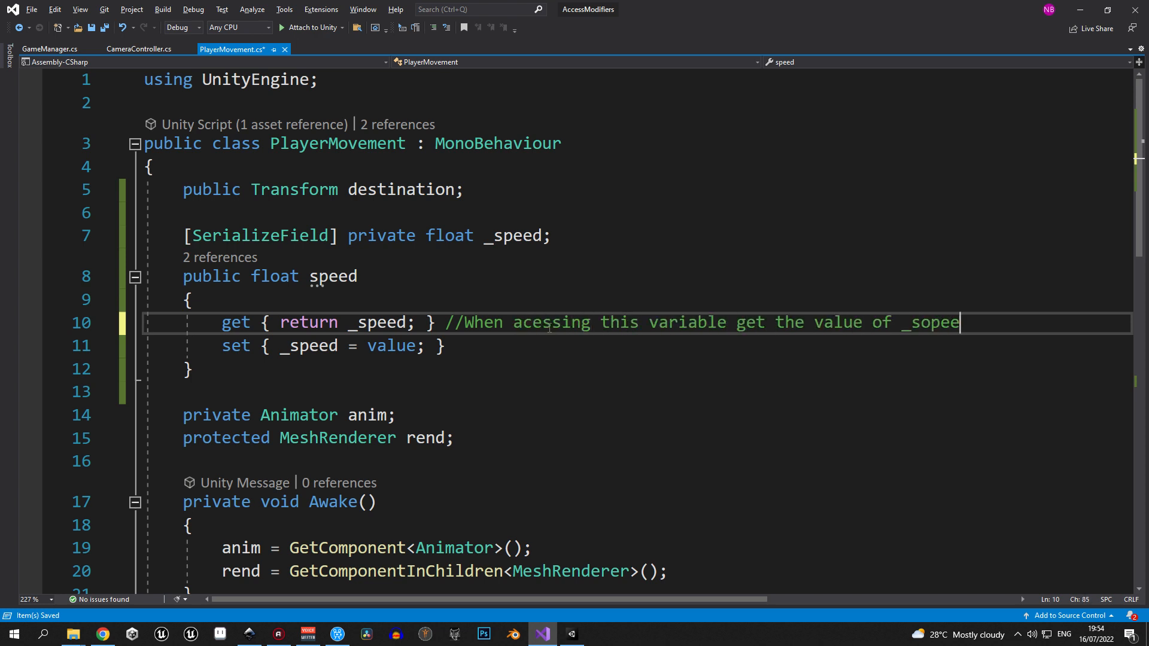
type("//When setting this")
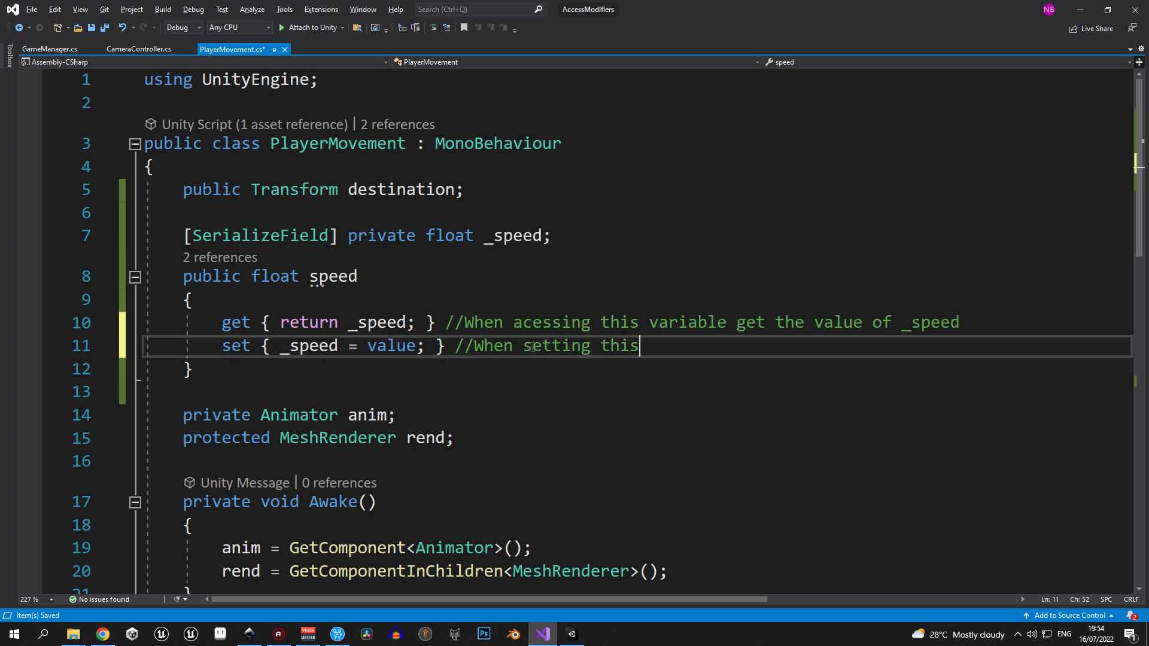
type("variable change value of _")
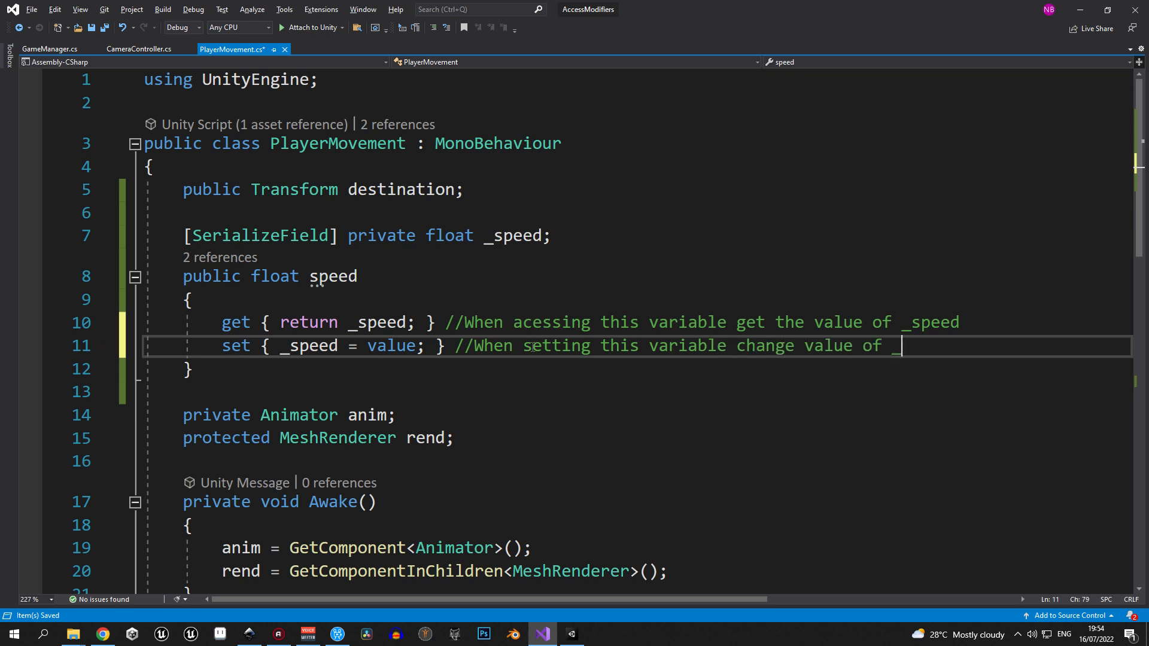
type("= 2")
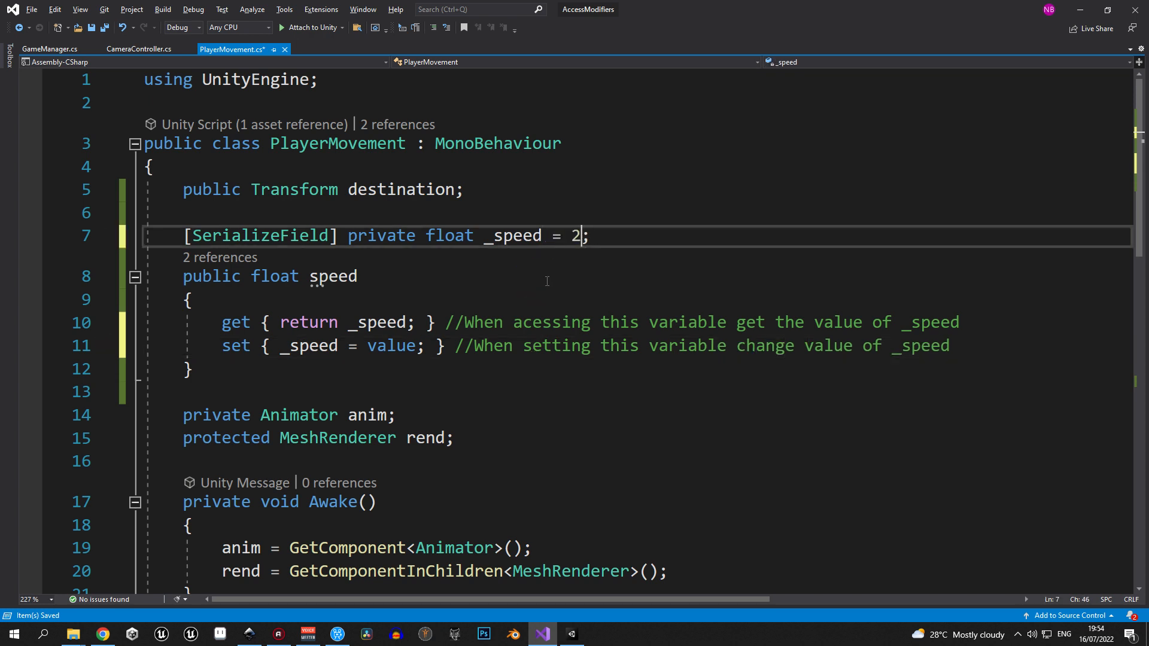
key("alt+tab")
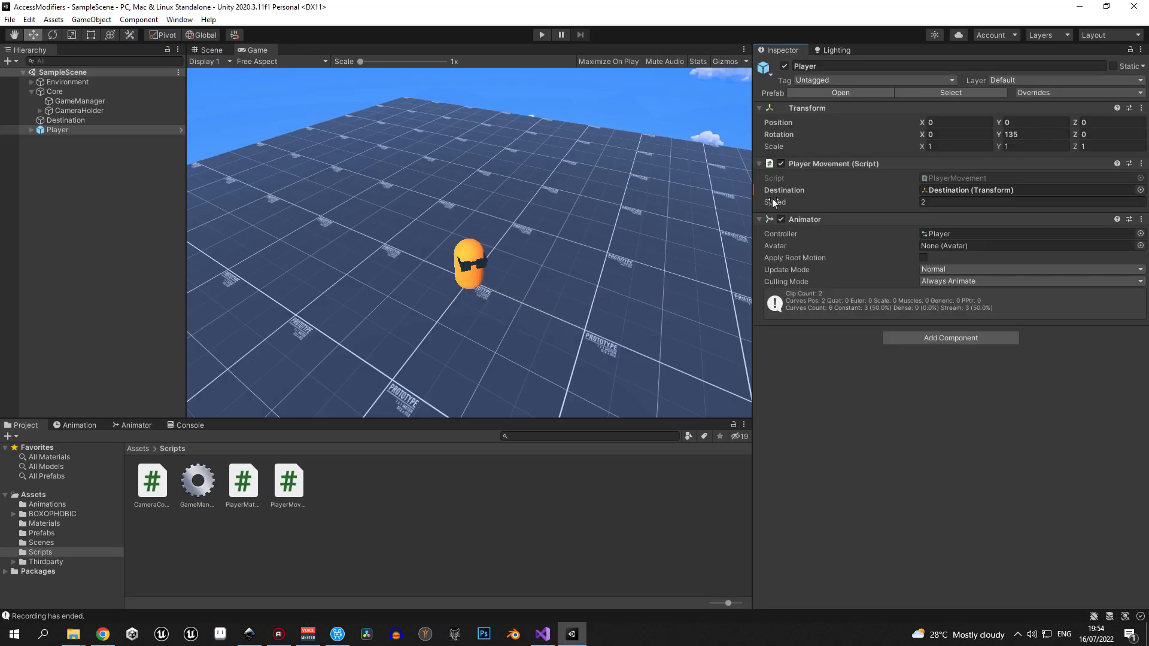
Set the Player Movement Speed to 10 in the Inspector and enter Play mode.
left_click(1025, 202)
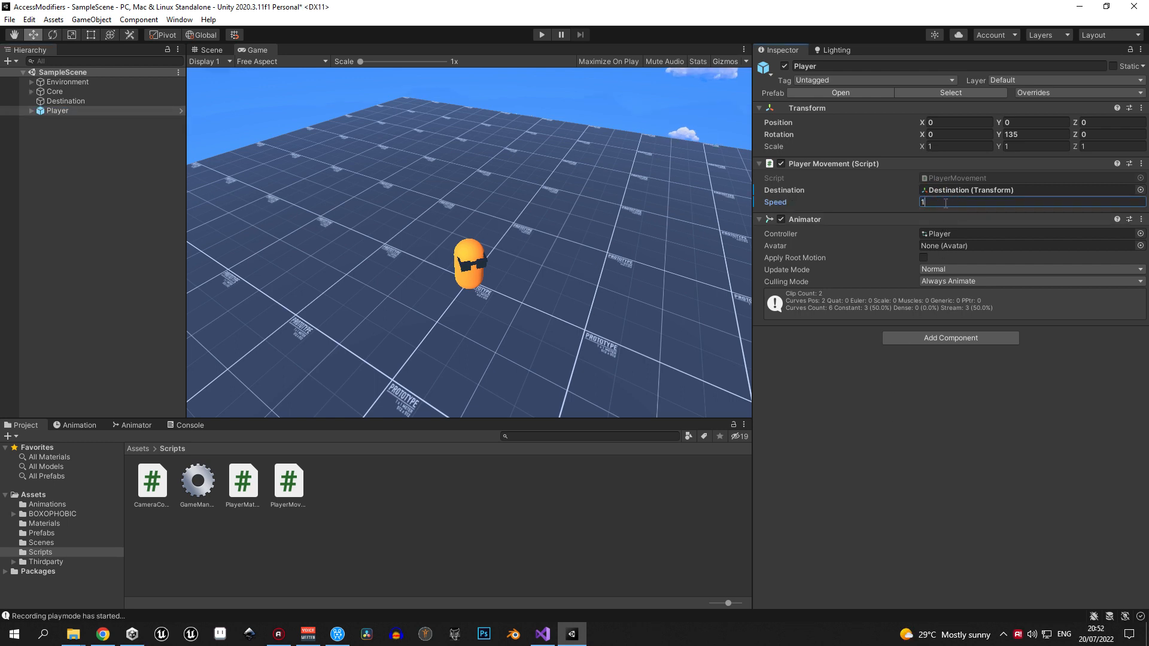
type("10")
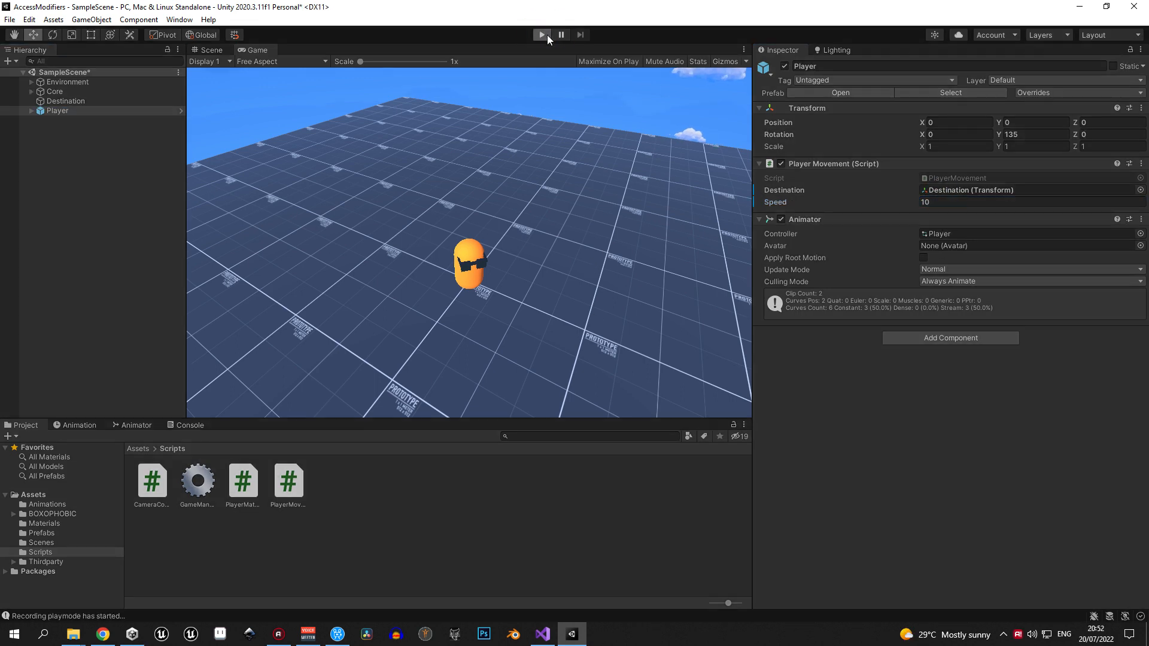
left_click(541, 34)
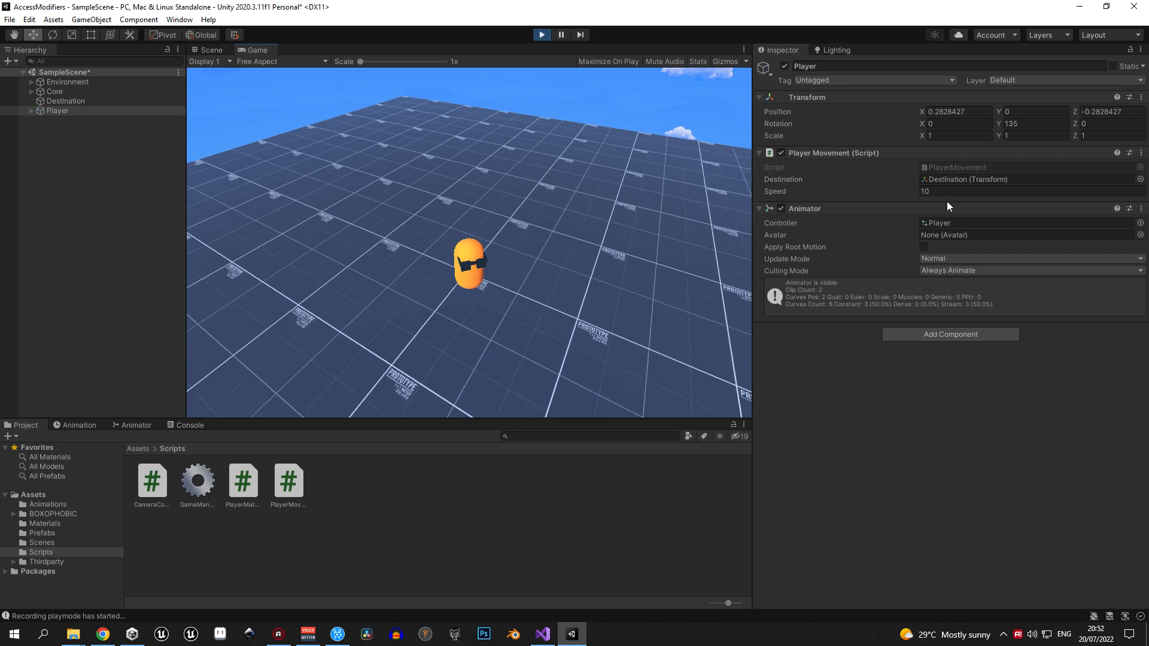